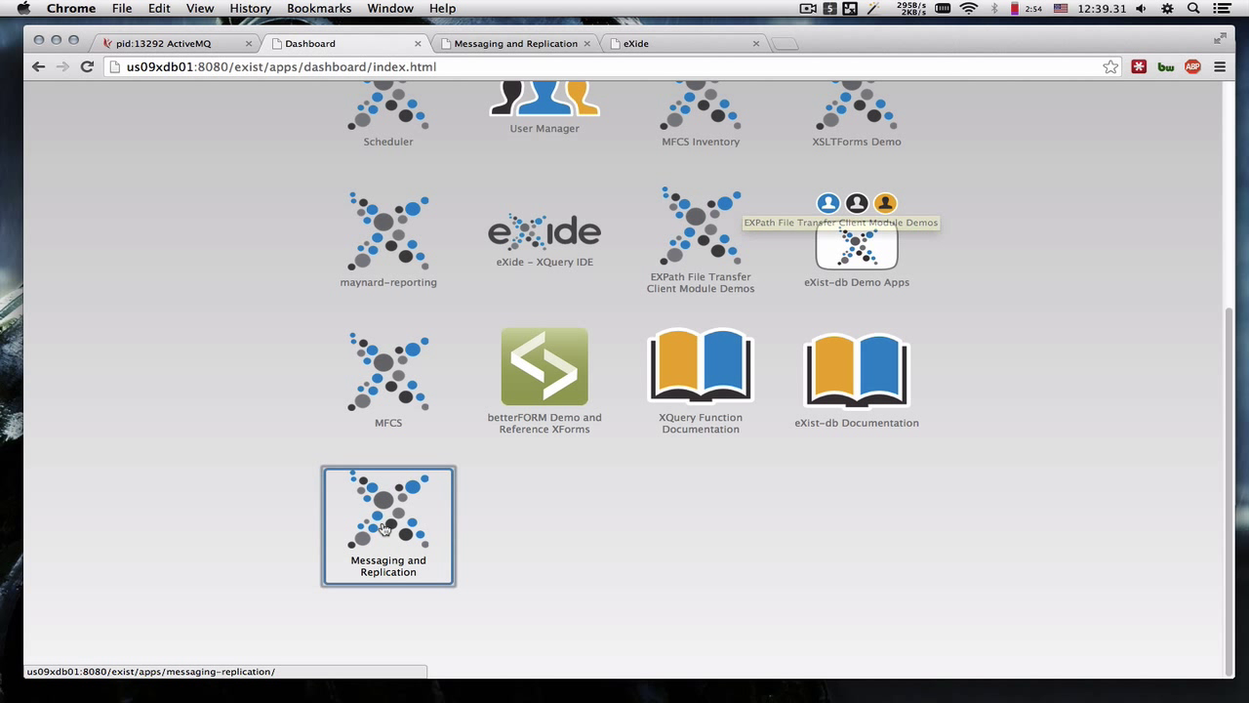
pyautogui.moveTo(730, 519)
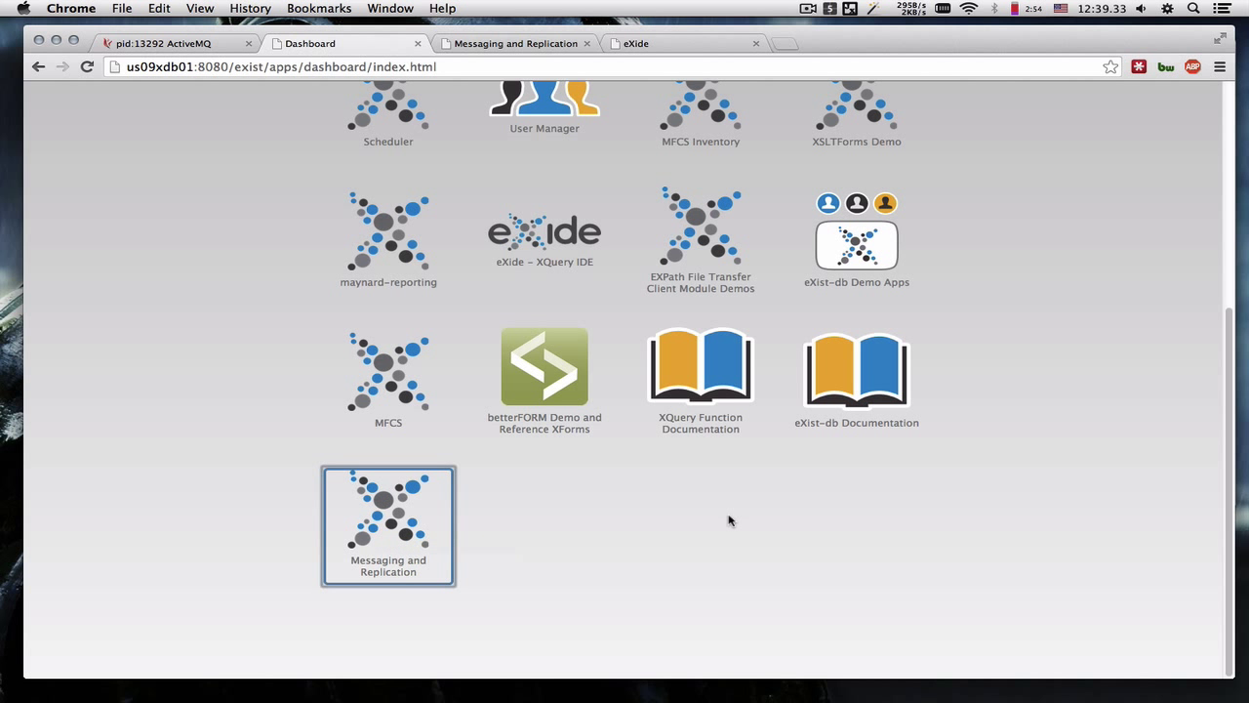
# Review the list of installed eXist-db packages and close it again.
pyautogui.scroll(3)
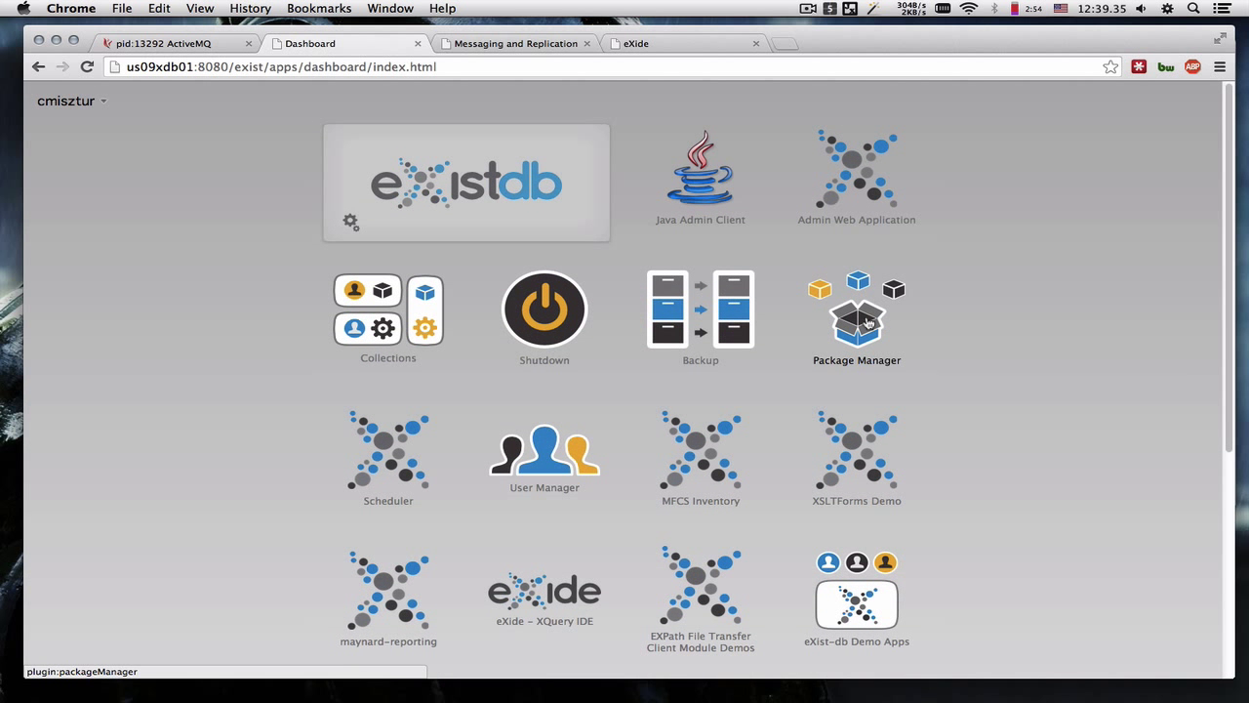
pyautogui.click(855, 308)
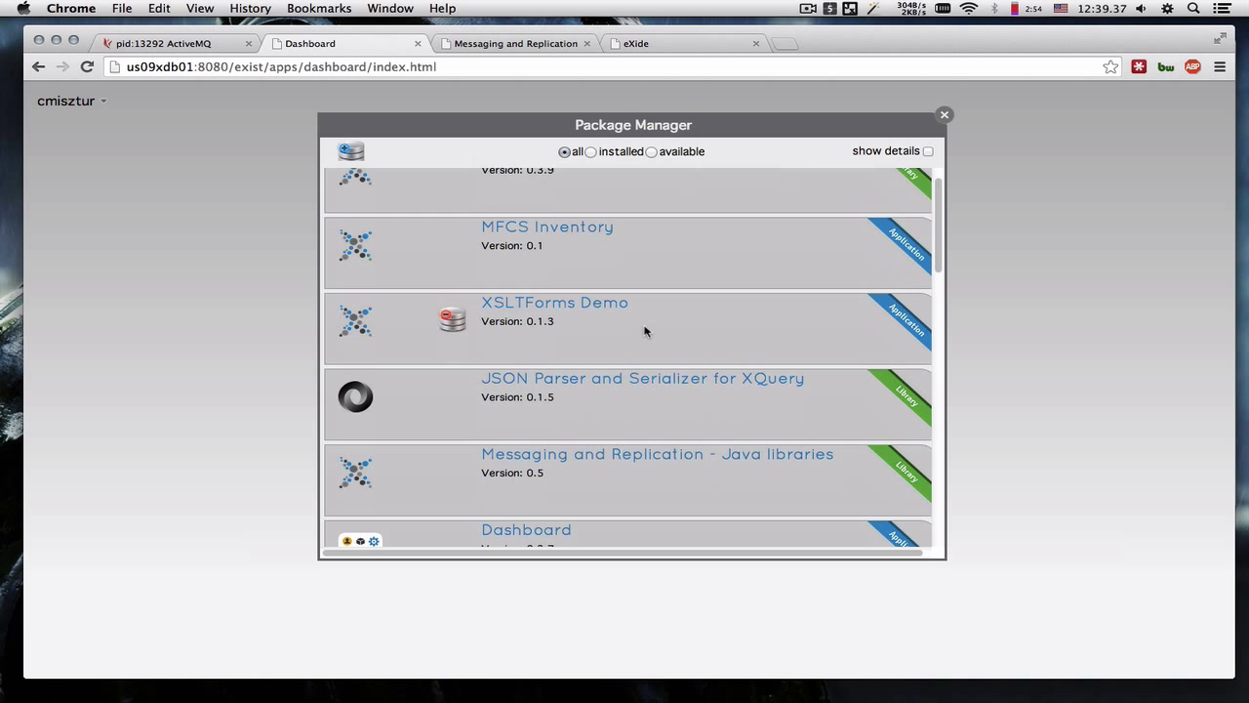
pyautogui.scroll(-3)
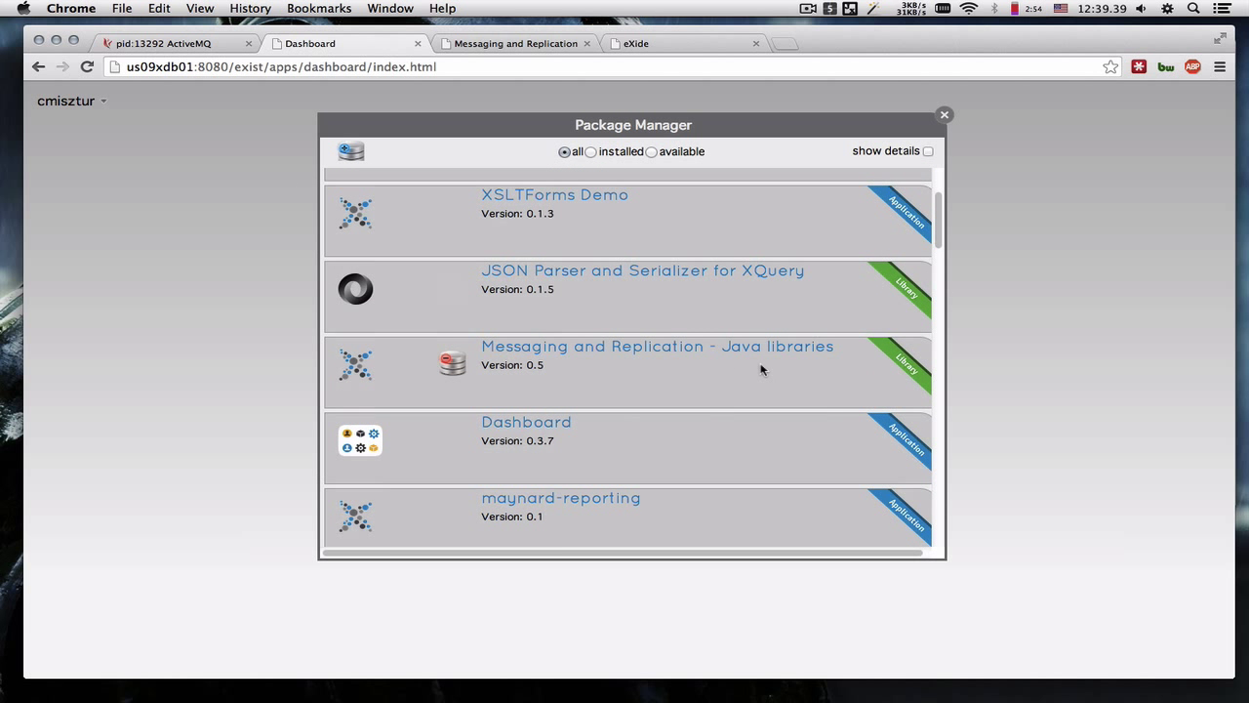
pyautogui.scroll(-3)
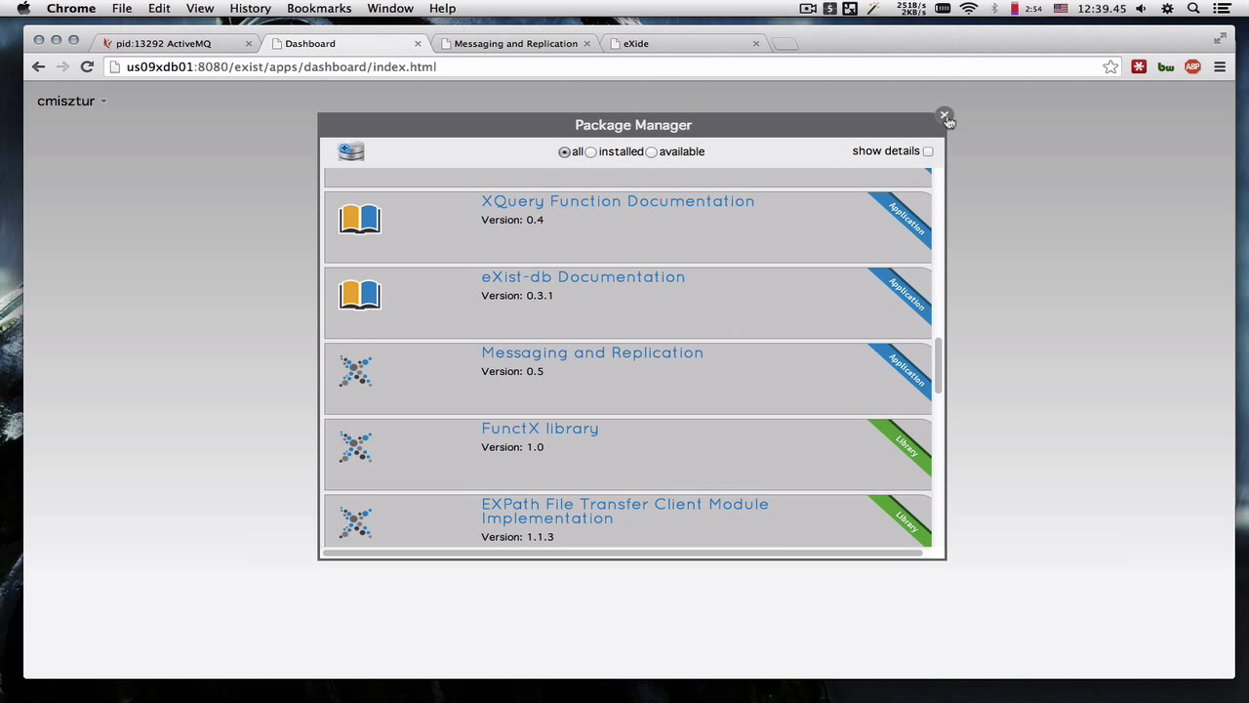
pyautogui.click(943, 115)
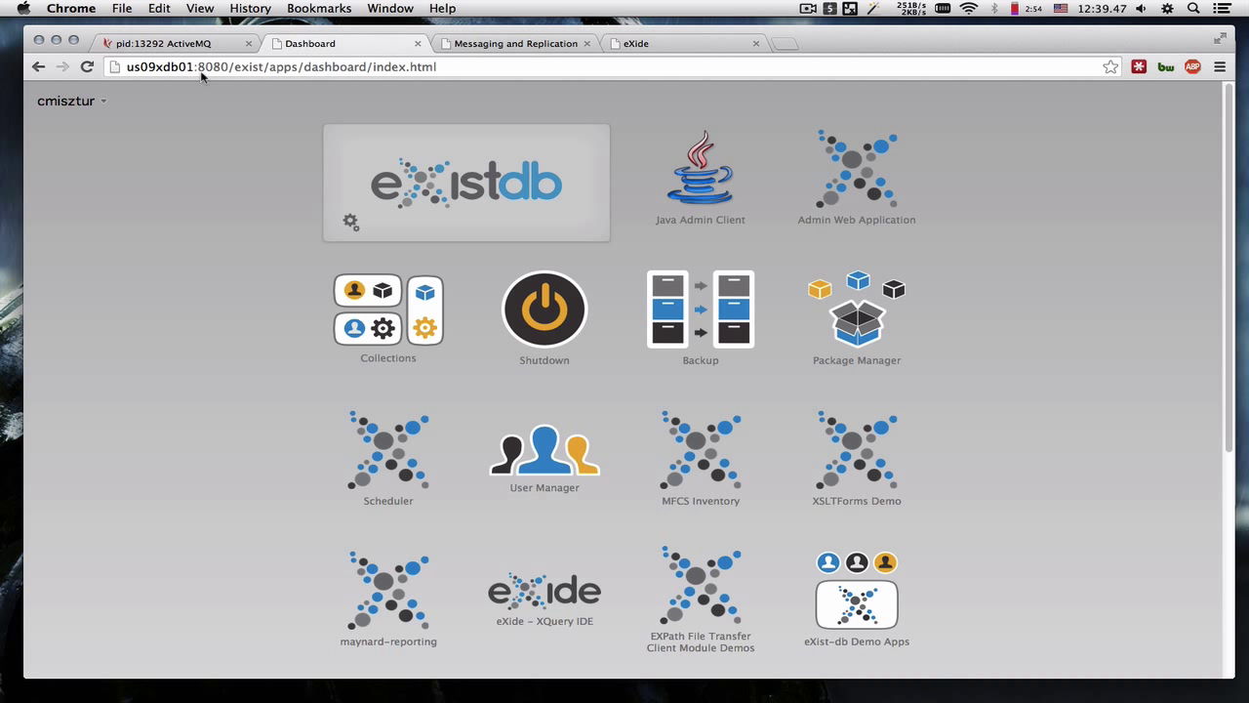
# Show the hawtio ActiveMQ console's broker Attributes view and select its web address.
pyautogui.click(175, 43)
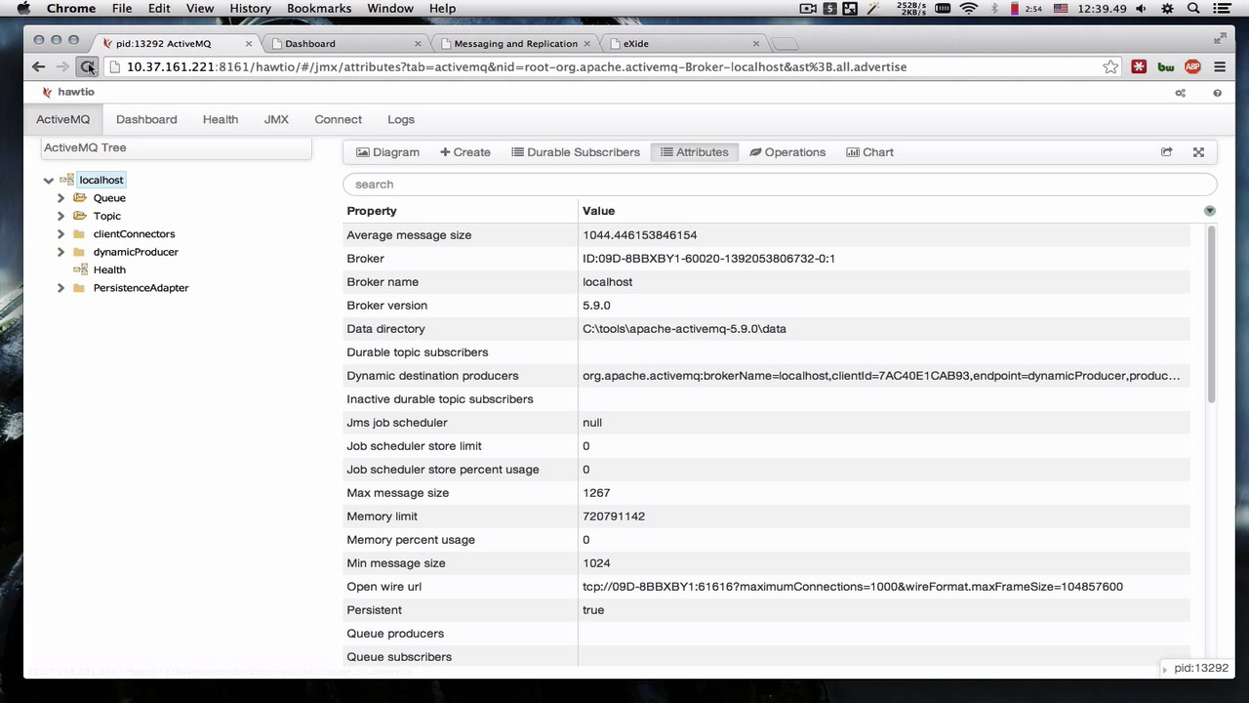
pyautogui.click(87, 66)
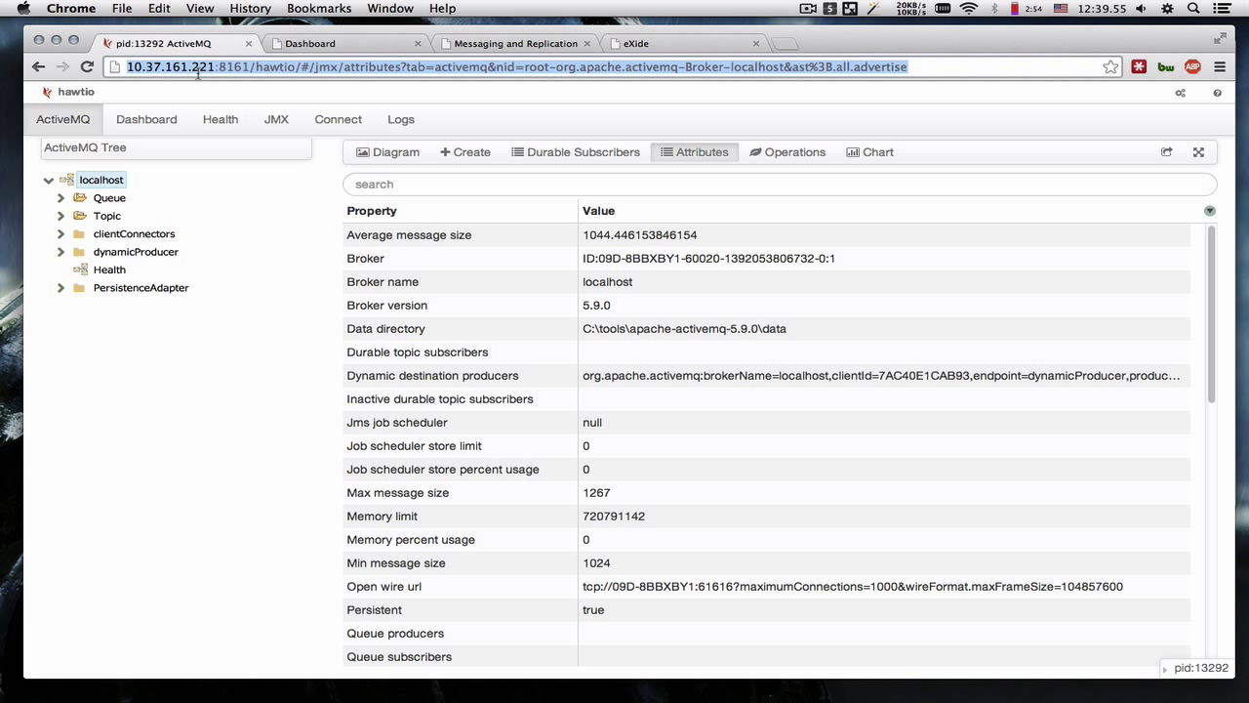
pyautogui.moveTo(205, 249)
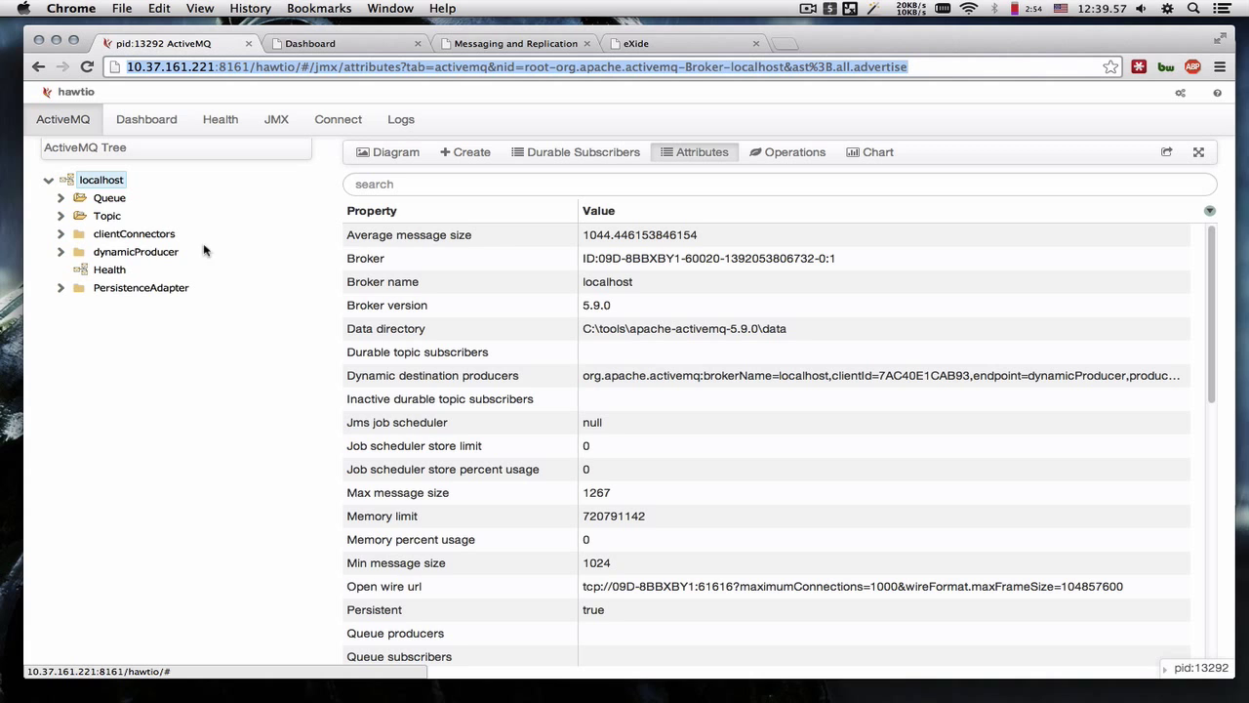
pyautogui.moveTo(306, 230)
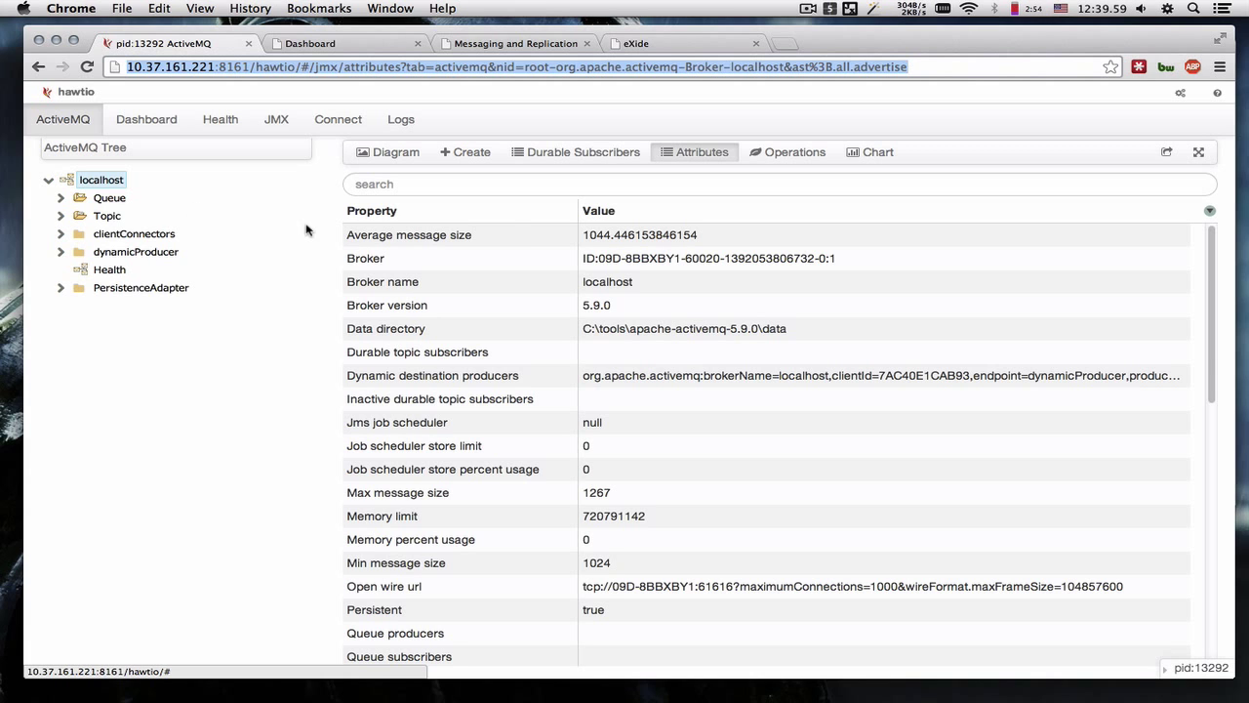
pyautogui.moveTo(473, 253)
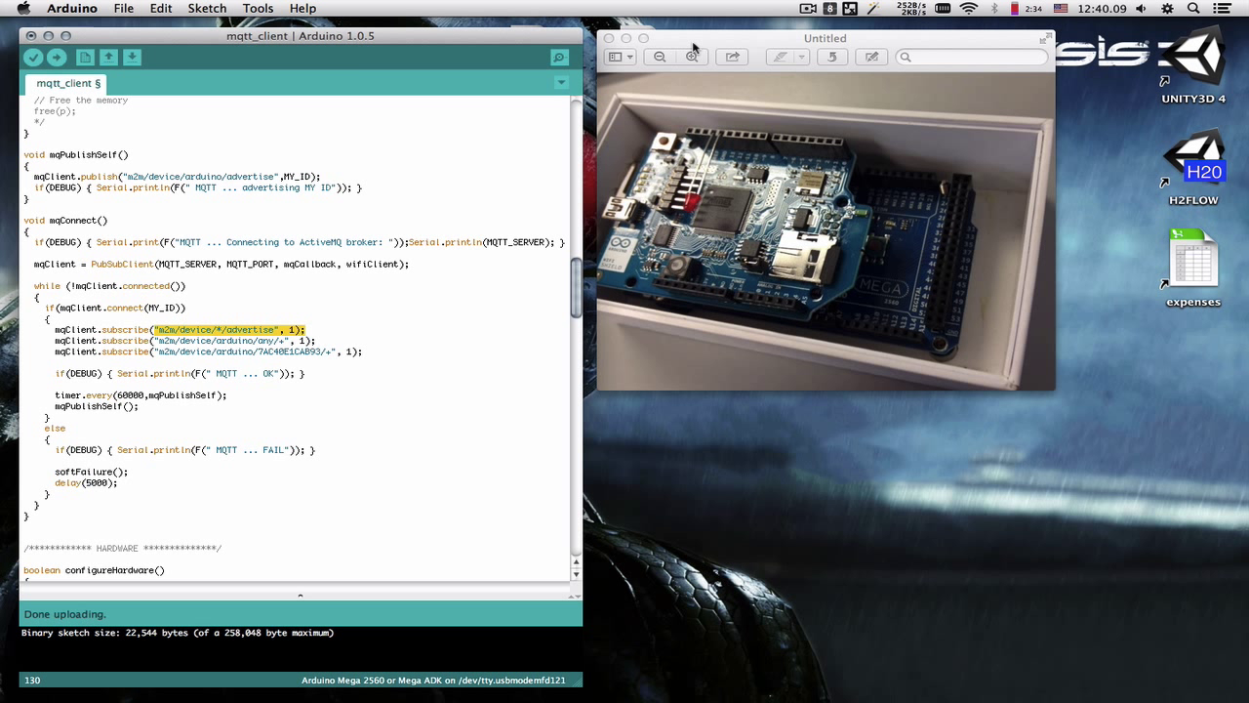
pyautogui.moveTo(790, 257)
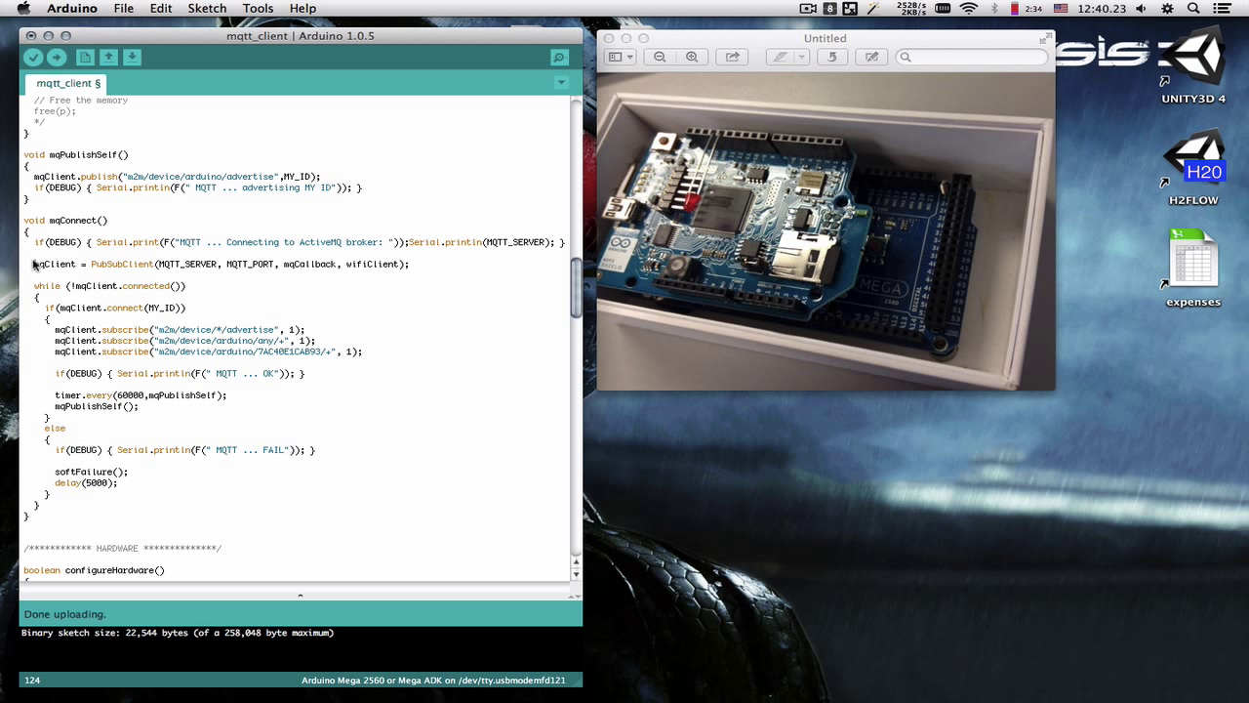
# Point out the MQTT client creation line and the mqCallback message handler in the sketch.
pyautogui.doubleClick(121, 265)
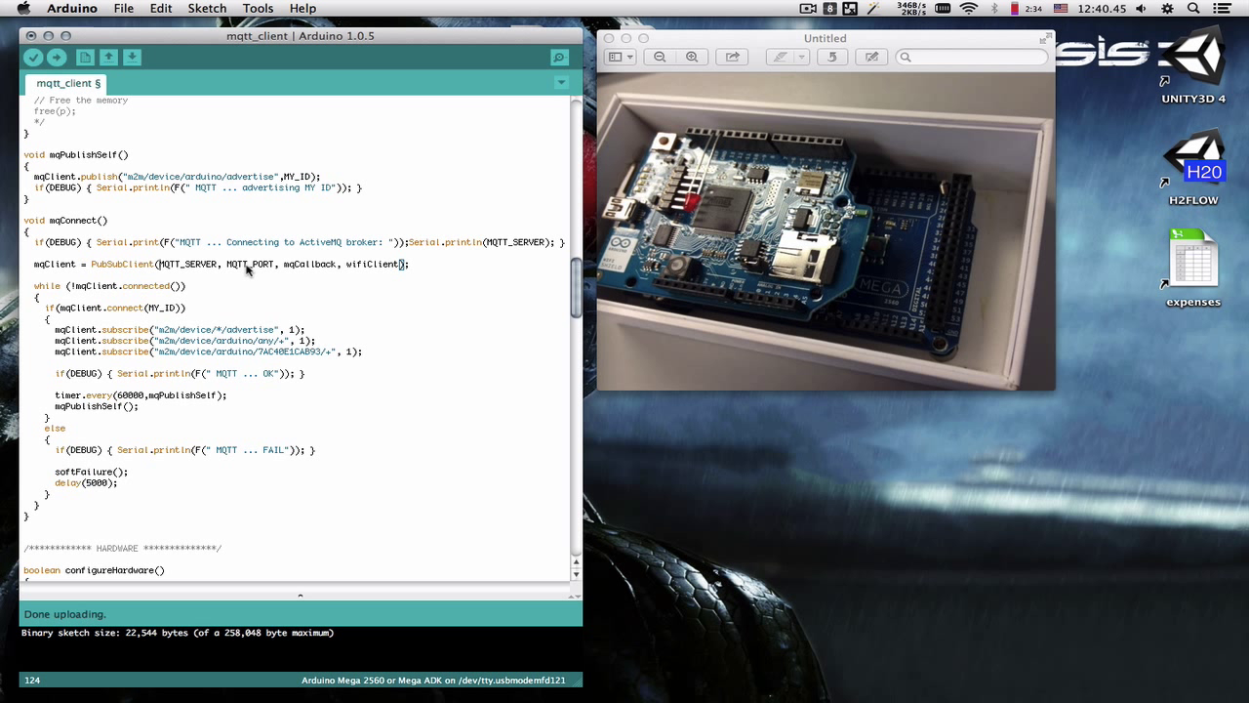
pyautogui.doubleClick(311, 263)
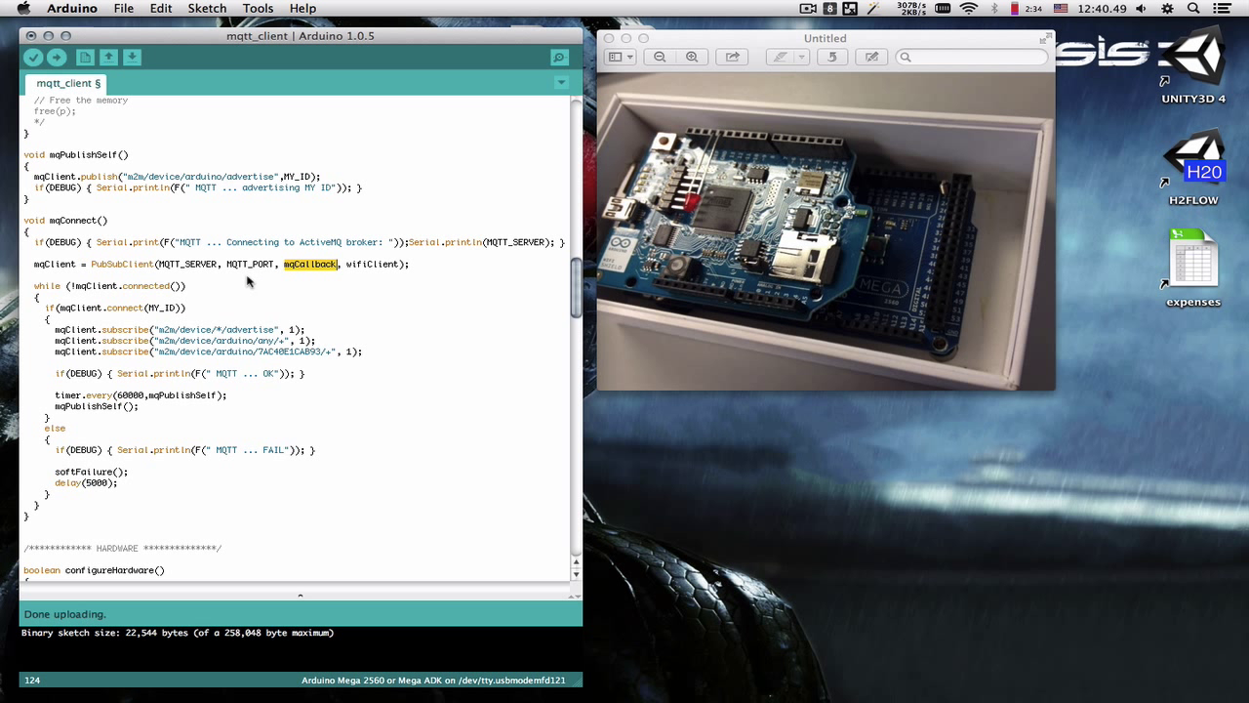
pyautogui.click(43, 309)
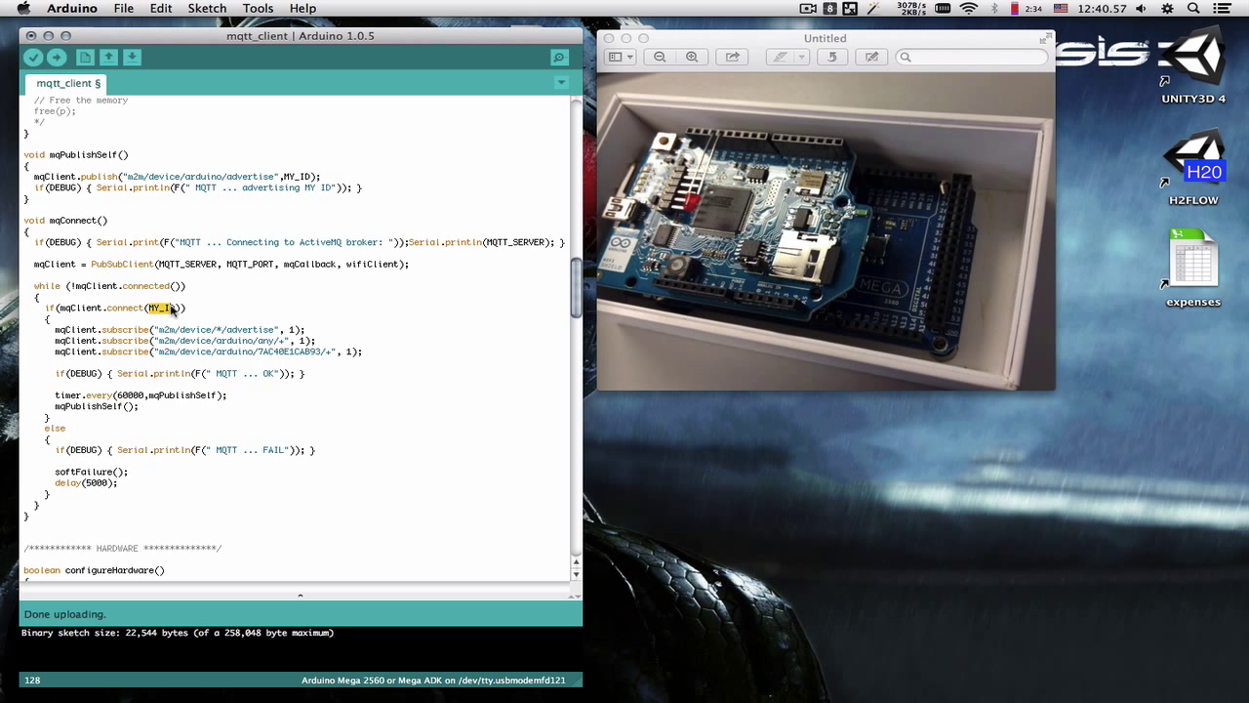
pyautogui.moveTo(207, 317)
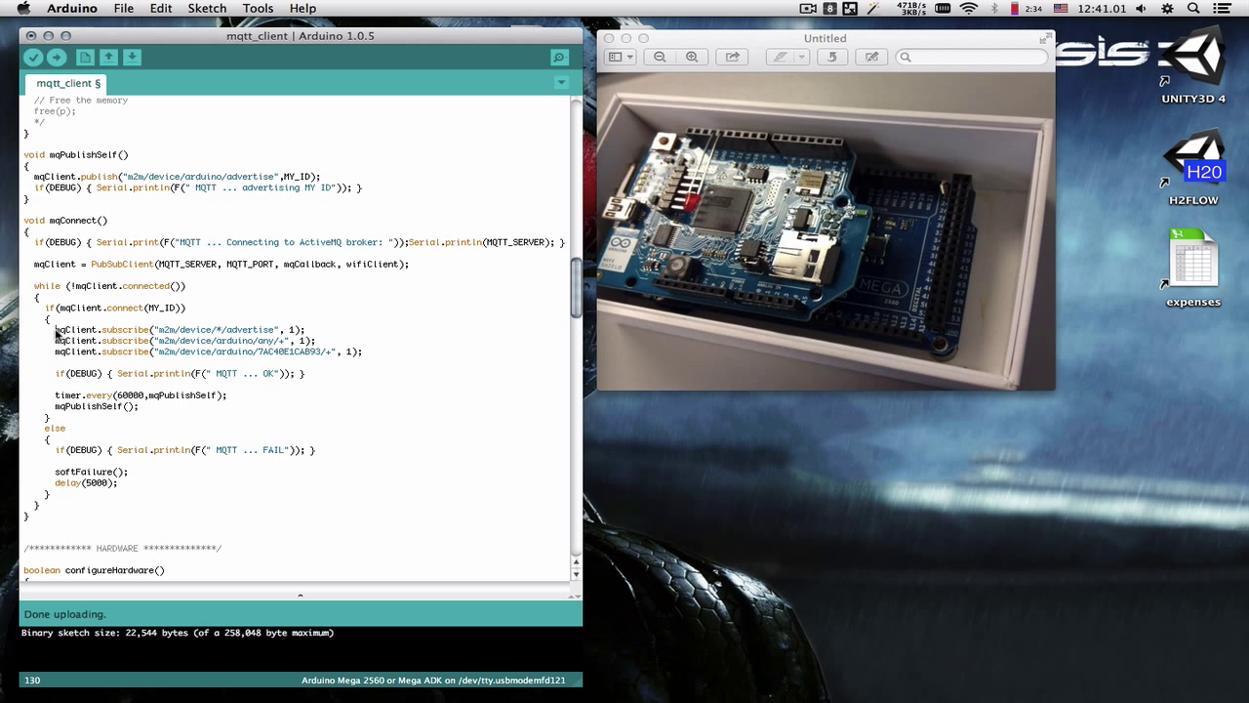
# Highlight the three topic subscription lines and the advertise publish line.
pyautogui.moveTo(54, 328); pyautogui.dragTo(356, 353)
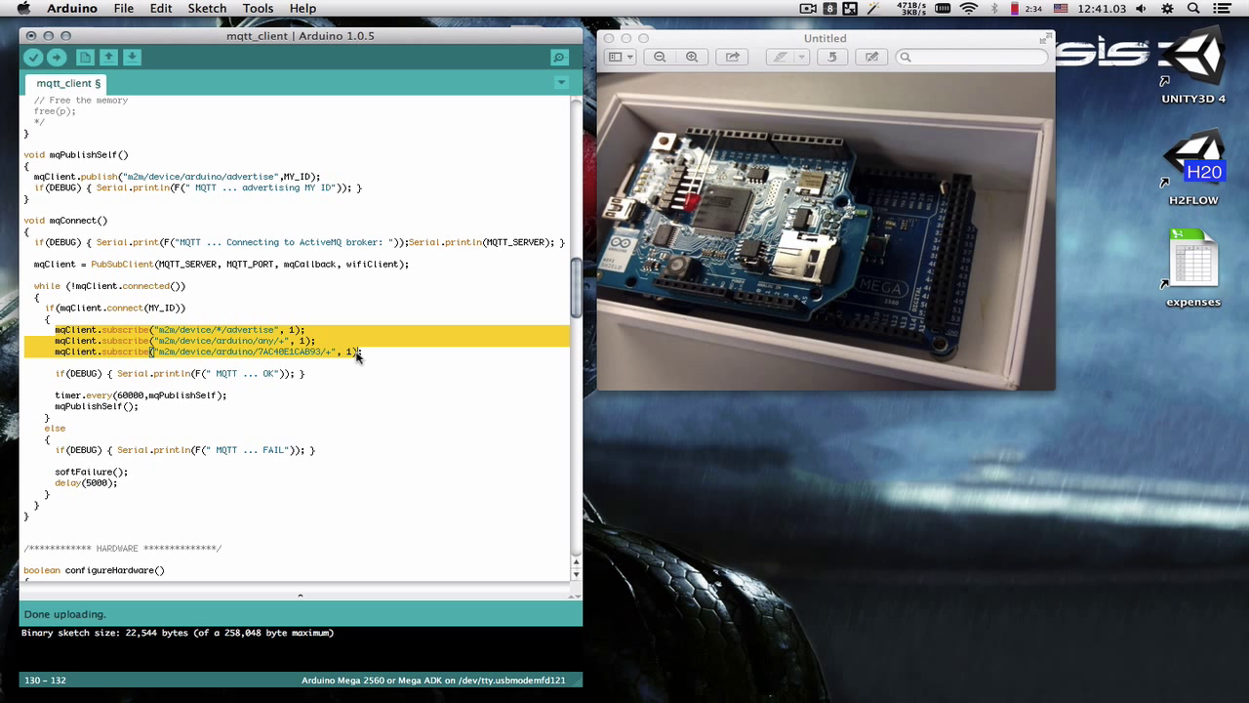
pyautogui.click(156, 339)
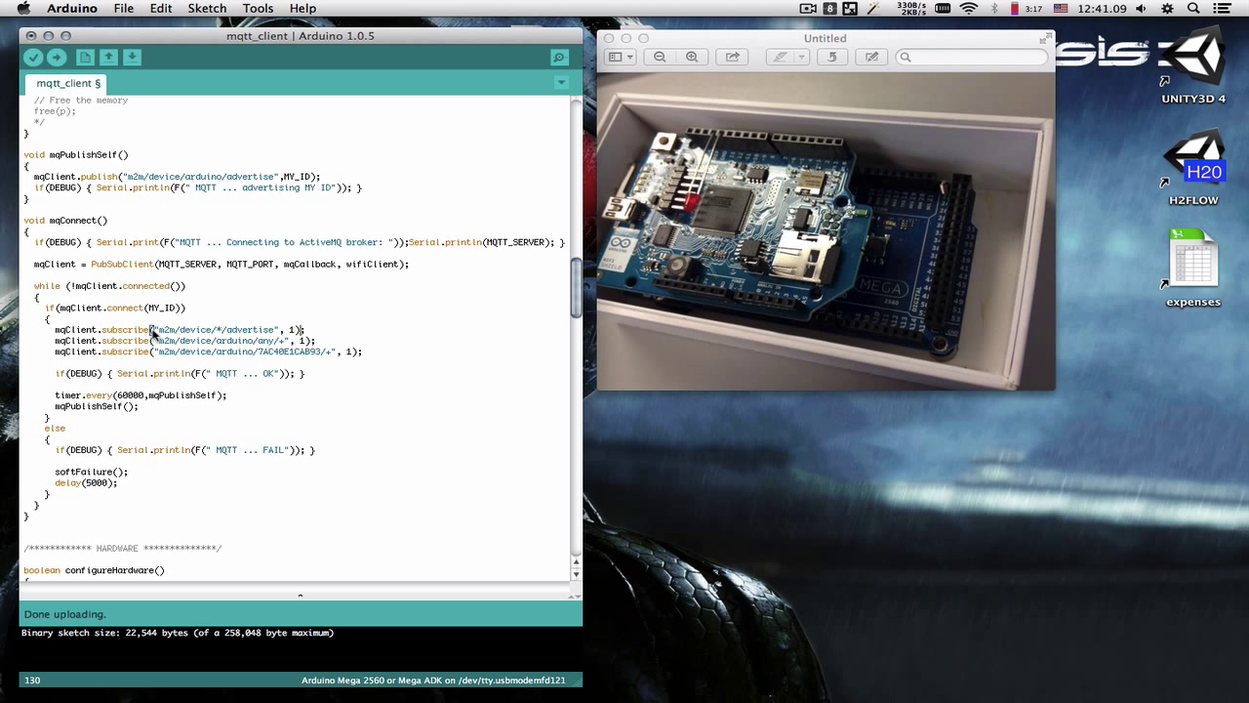
pyautogui.moveTo(60, 402)
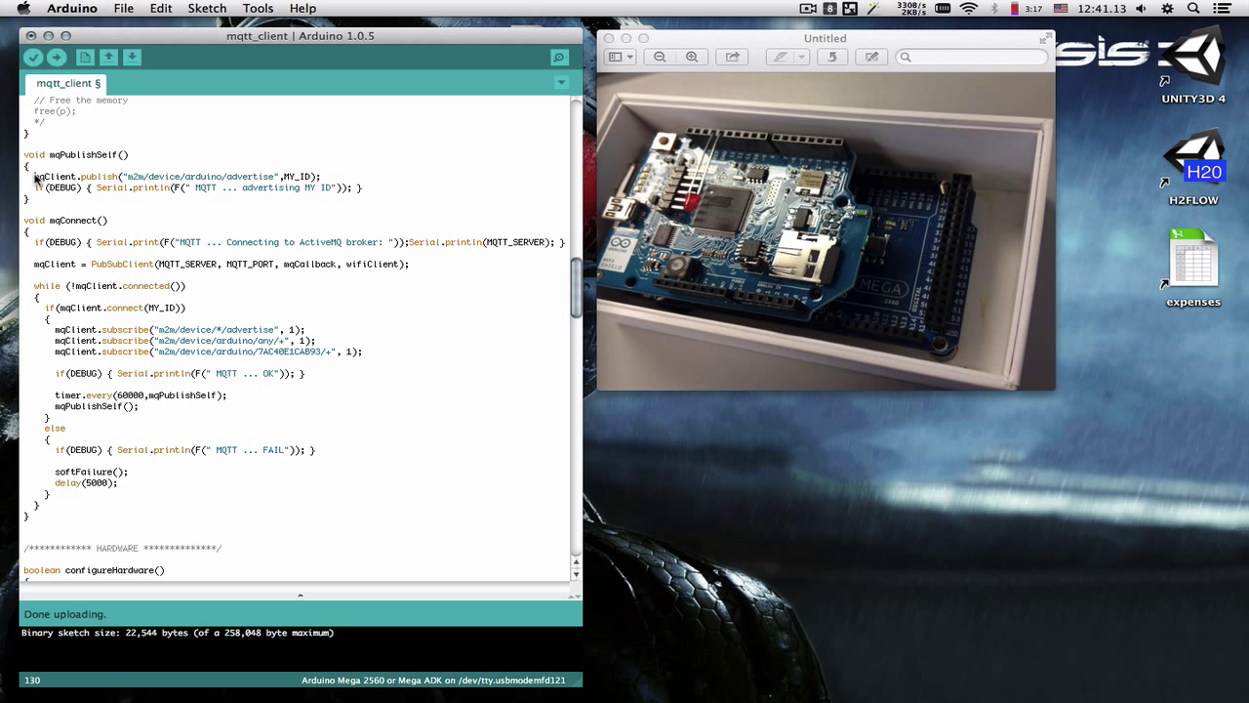
pyautogui.tripleClick(176, 176)
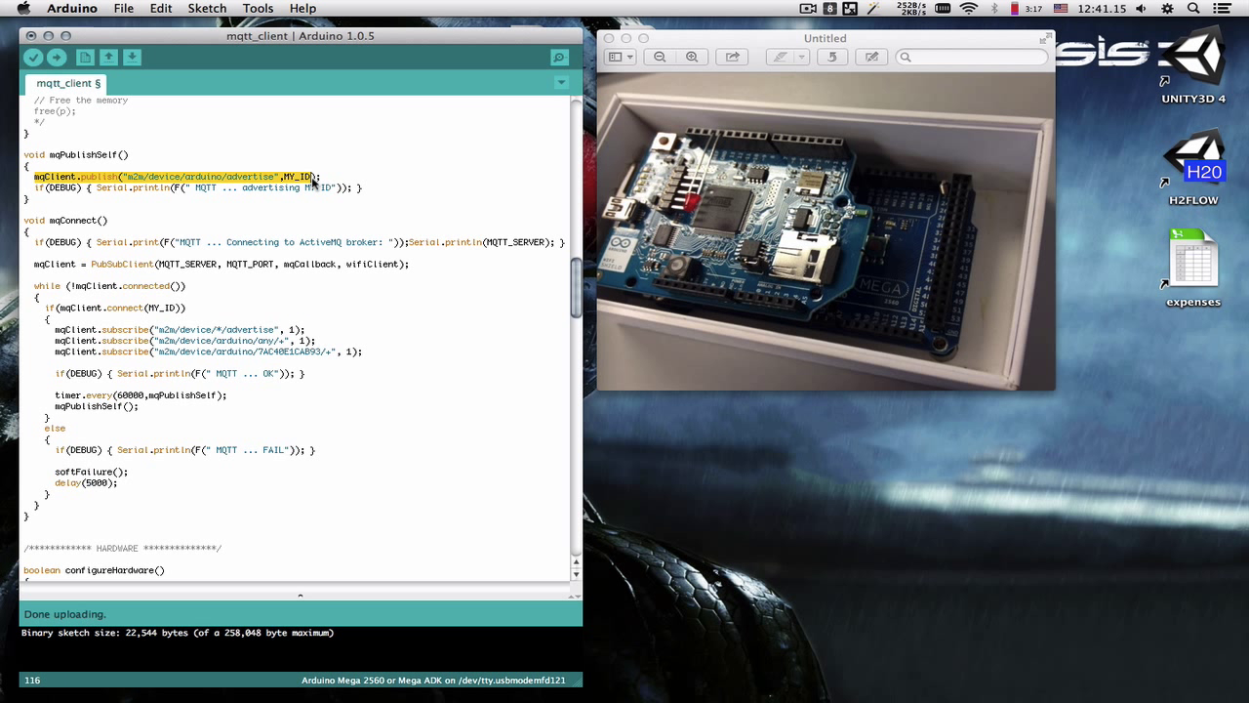
pyautogui.click(234, 176)
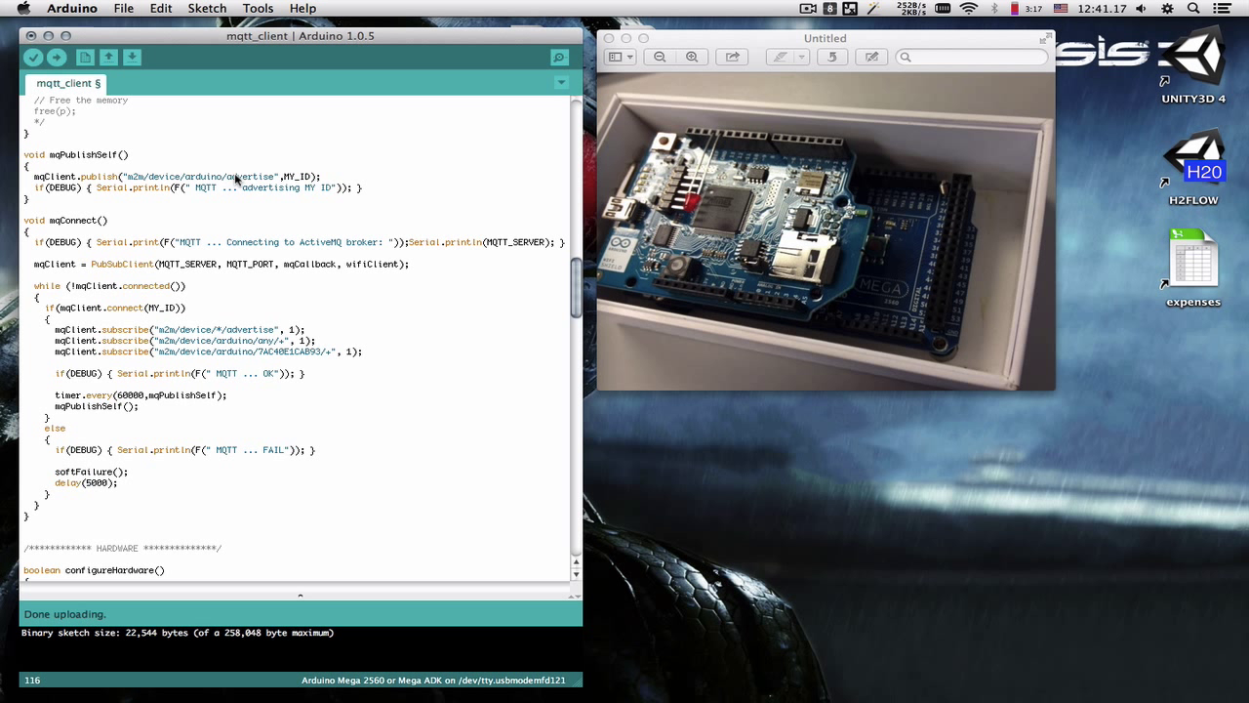
pyautogui.moveTo(270, 281)
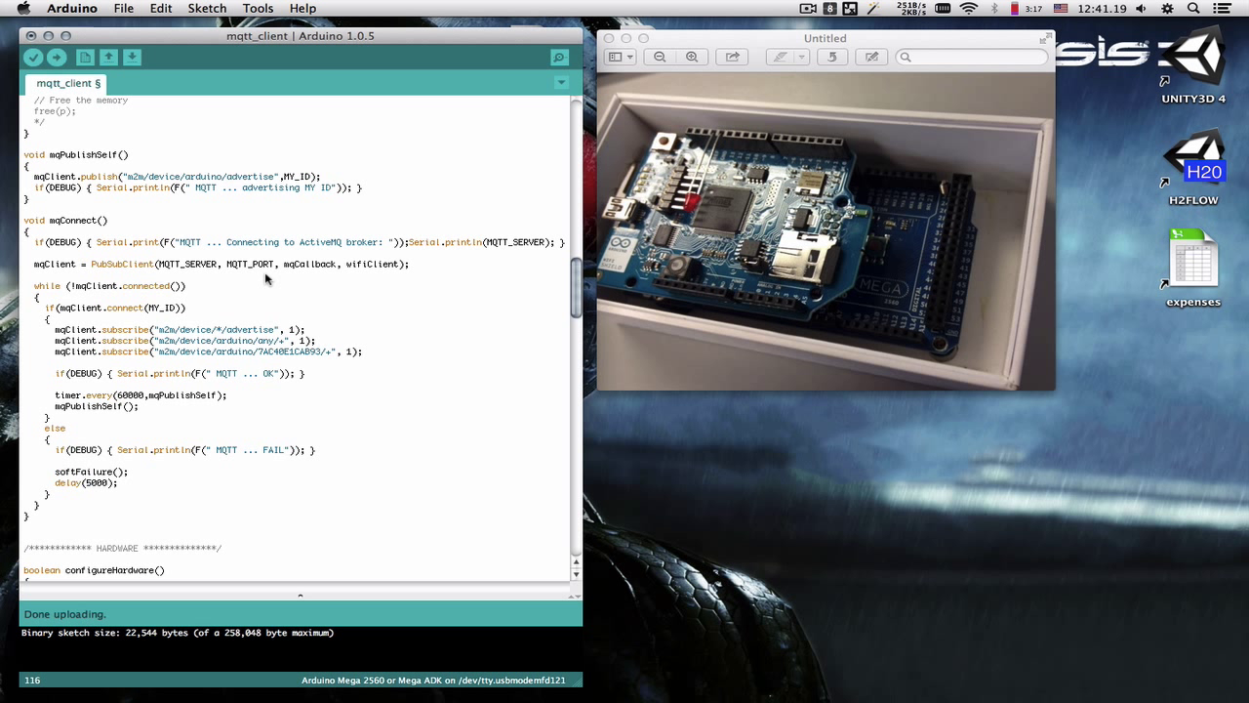
# Highlight the advertise subscription and the device-specific topic subscription, then return to Chrome.
pyautogui.doubleClick(59, 328)
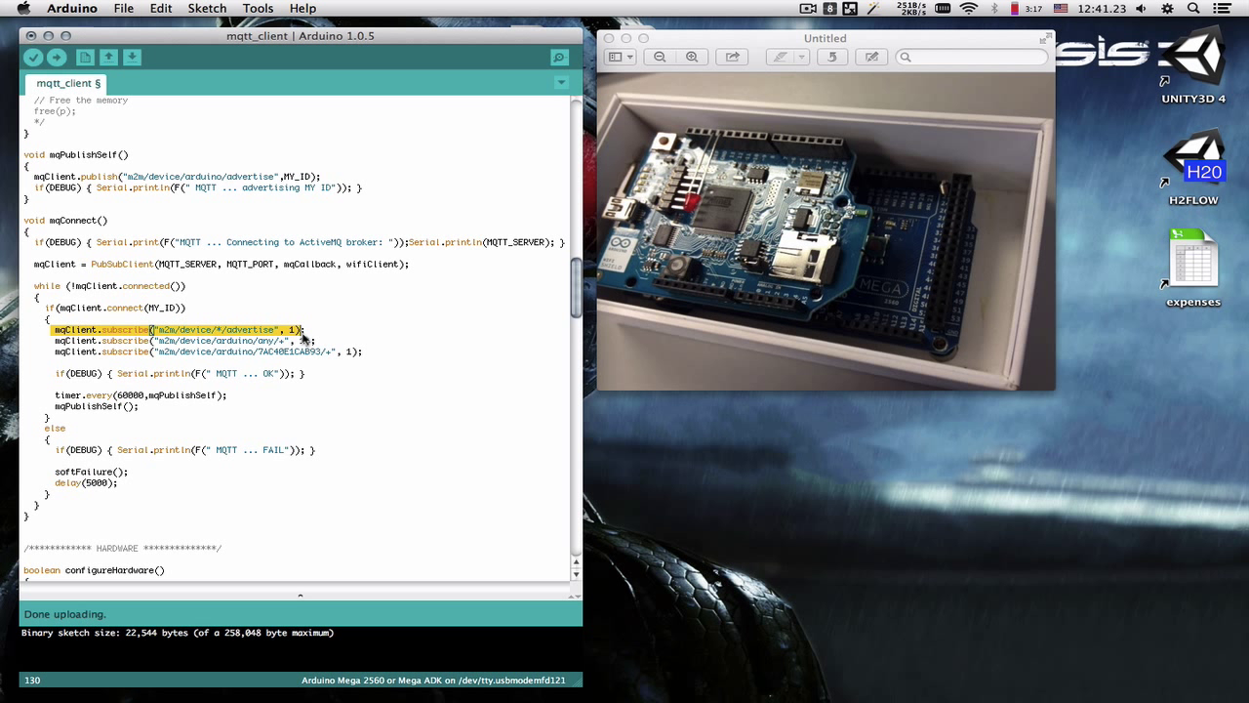
pyautogui.click(242, 328)
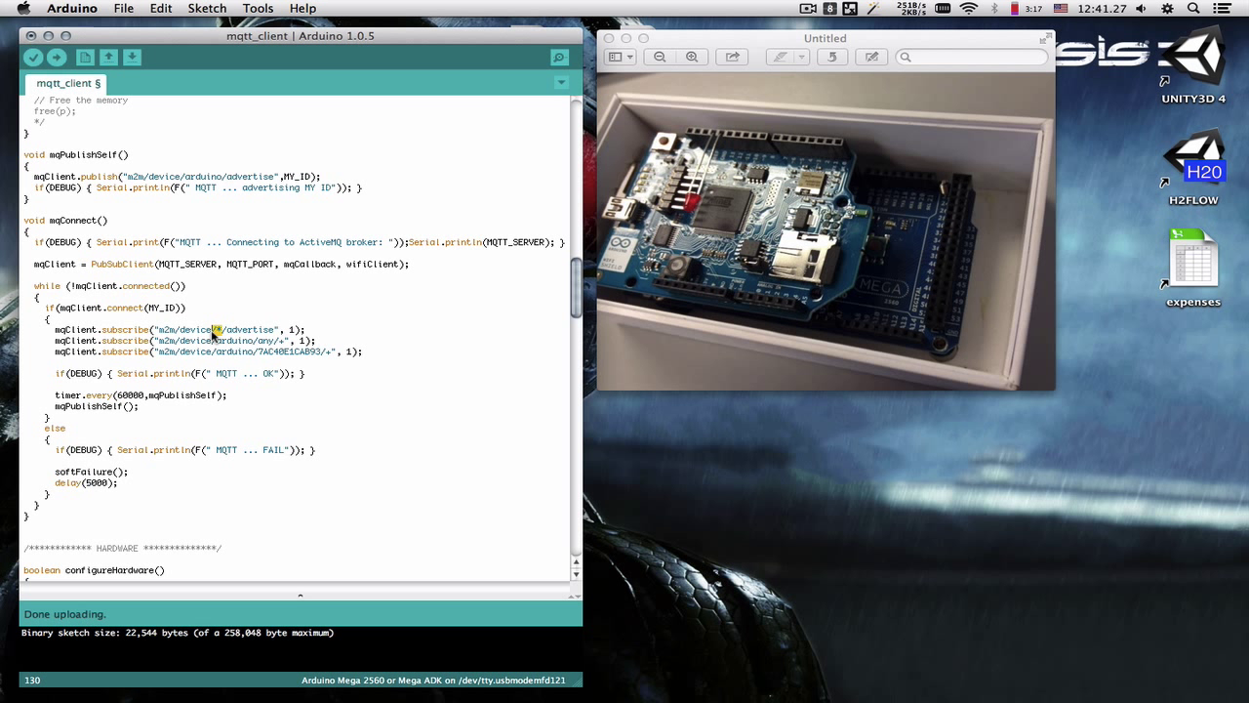
pyautogui.moveTo(141, 336)
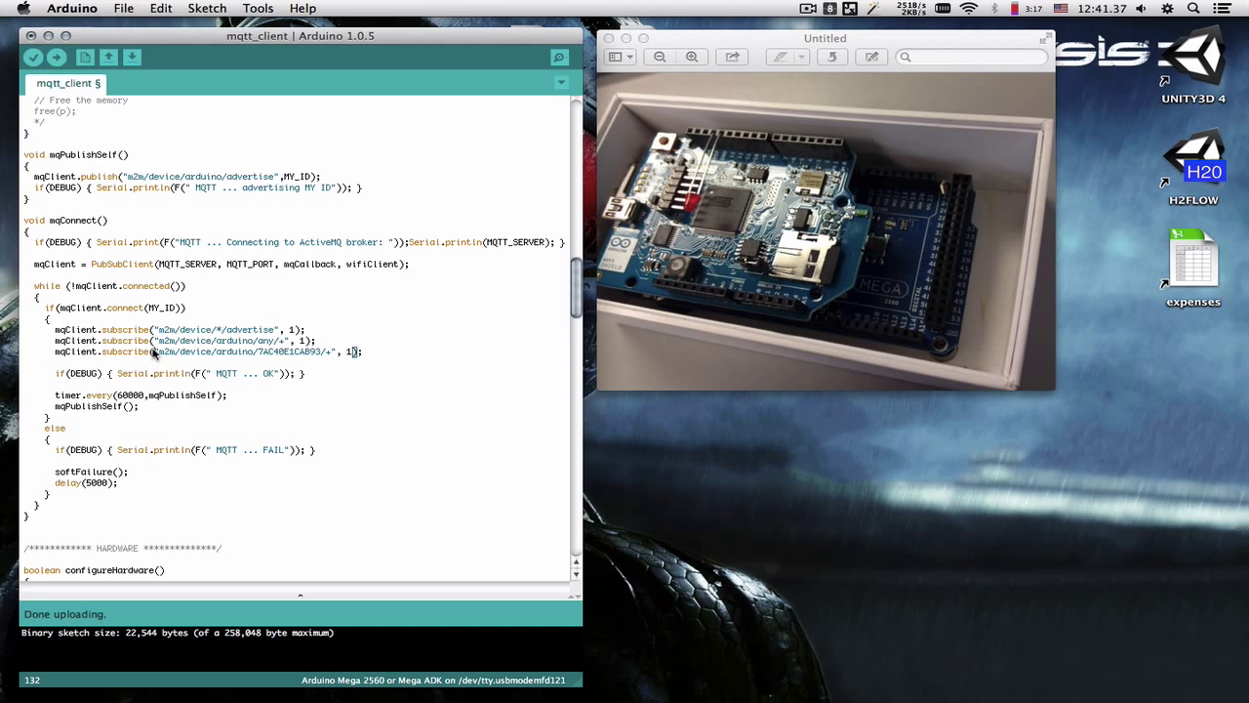
pyautogui.doubleClick(289, 352)
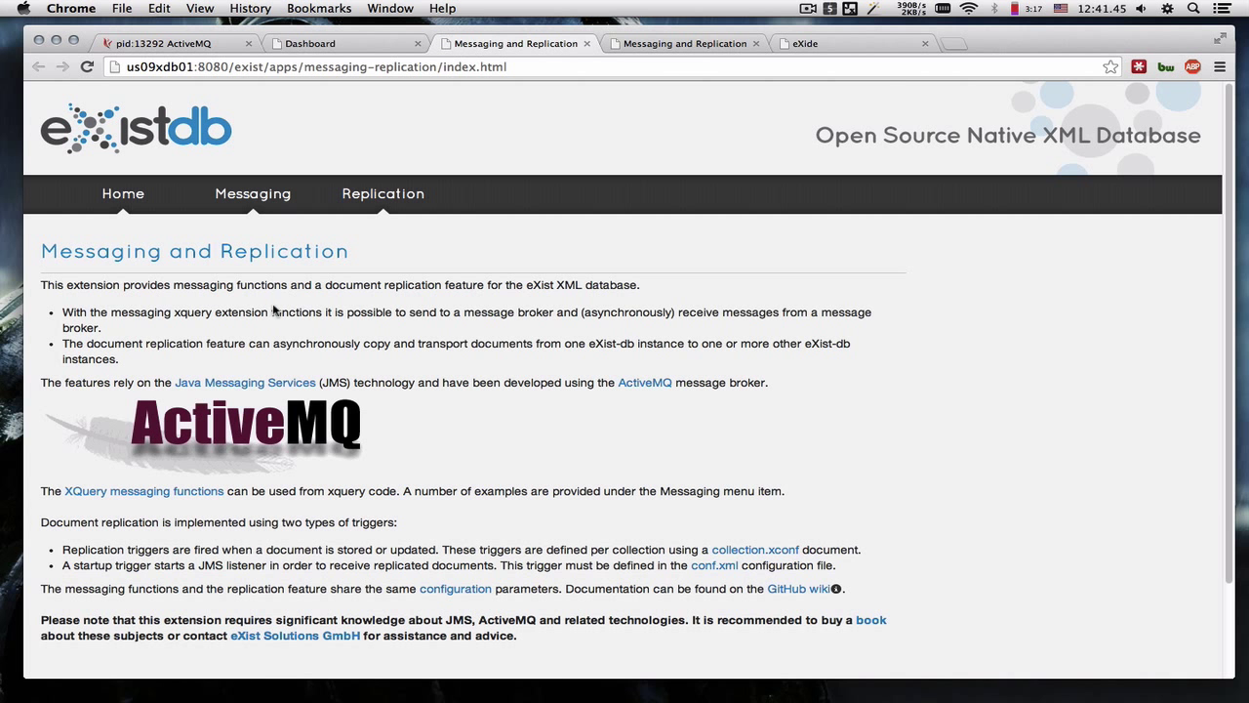
pyautogui.moveTo(254, 194)
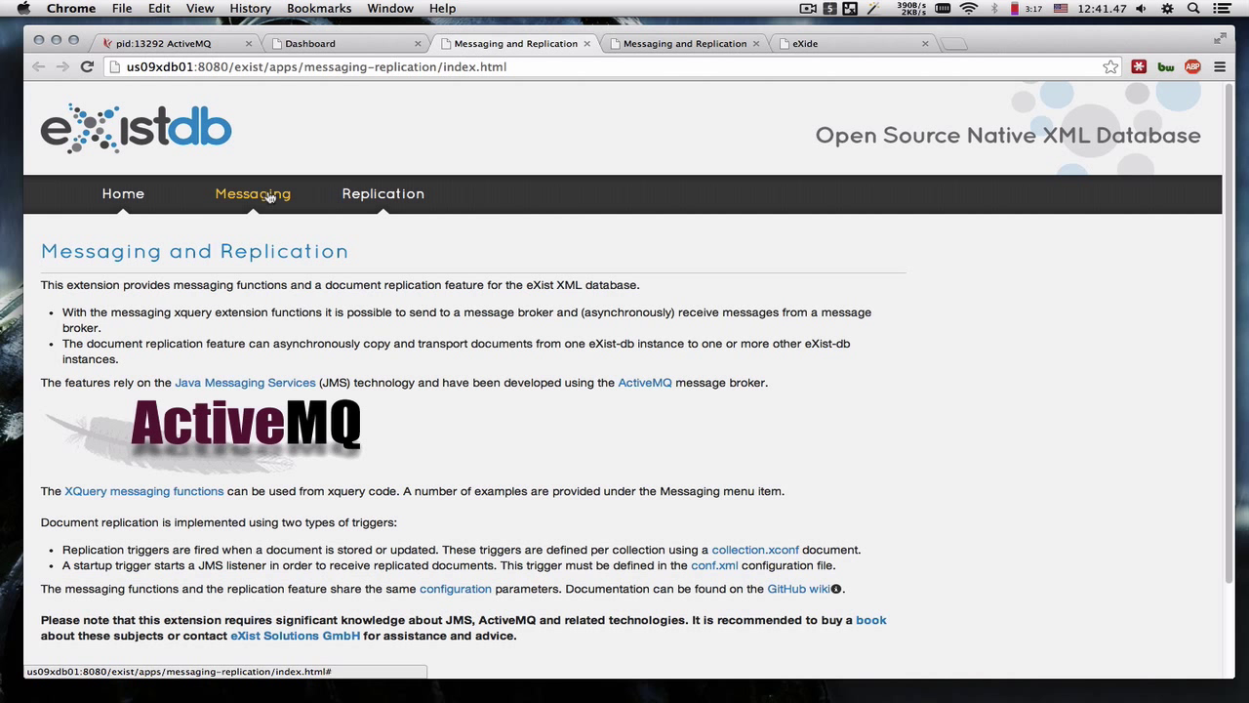
# Load the Messaging menu's 'Send message' JMS example into eXide.
pyautogui.click(254, 194)
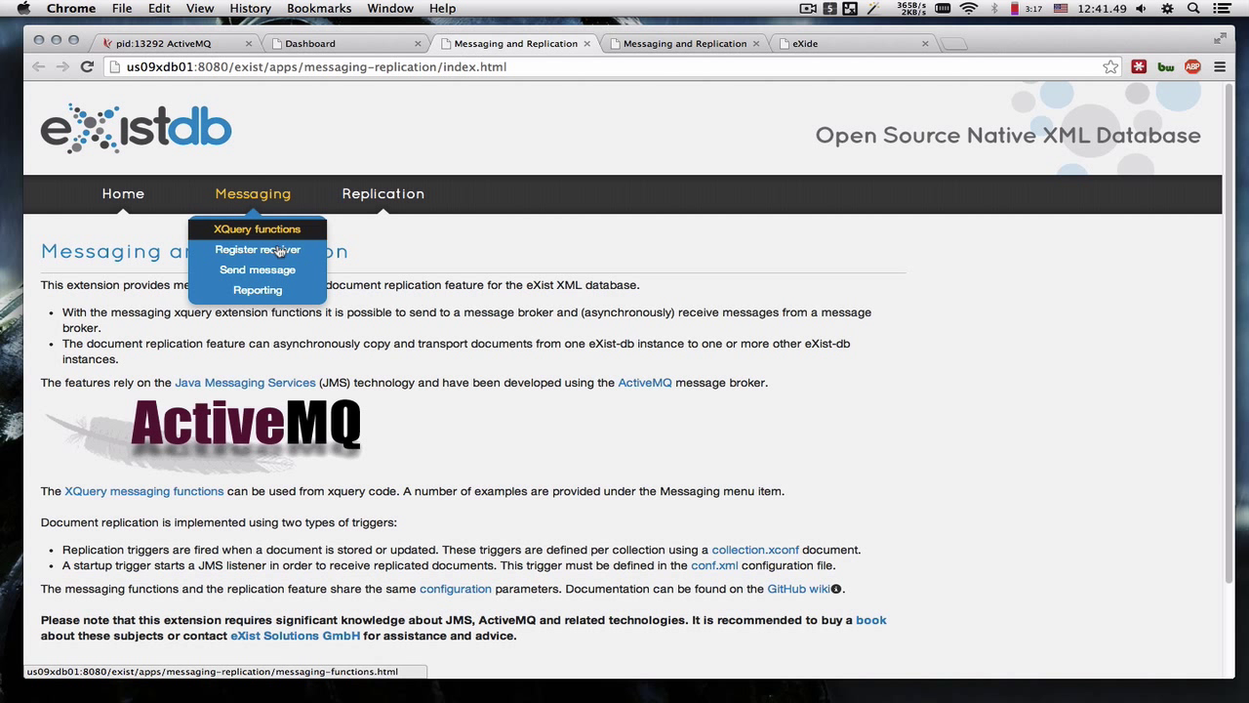
pyautogui.click(258, 269)
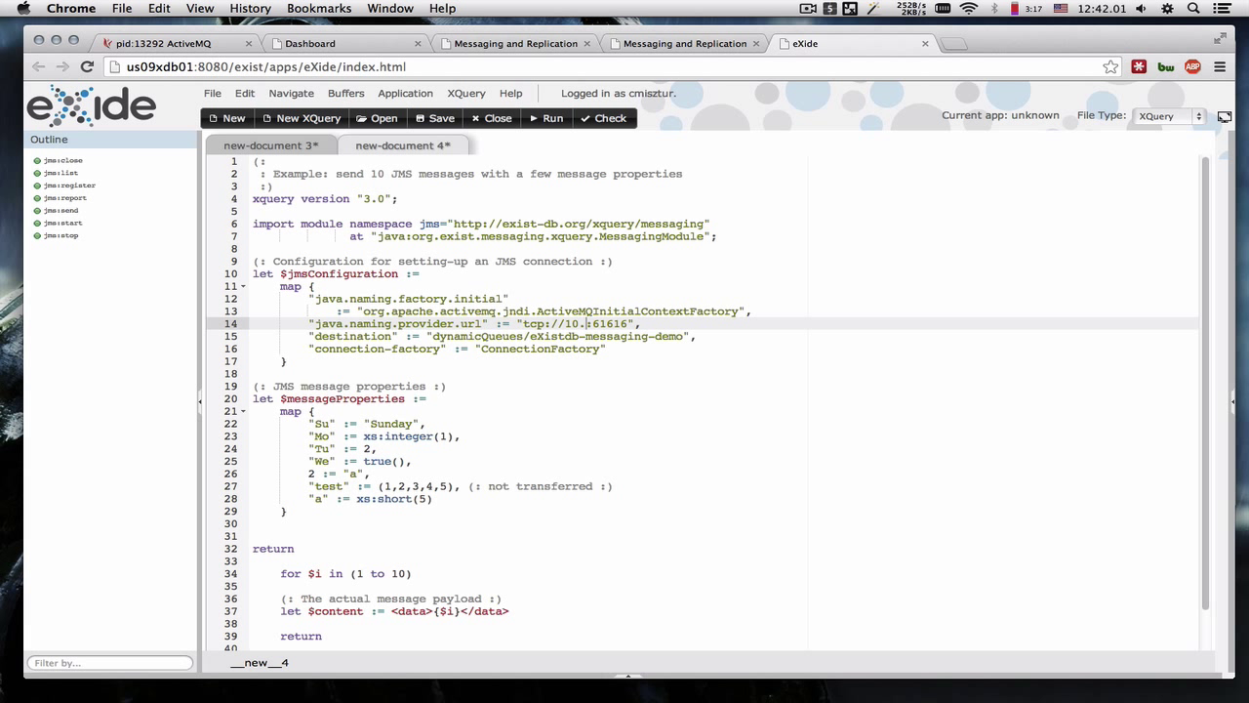
# Set the provider URL to 10.37.161.221 and the destination to the m2m.device.arduino.any.hello topic.
pyautogui.write('10.37.161.221')
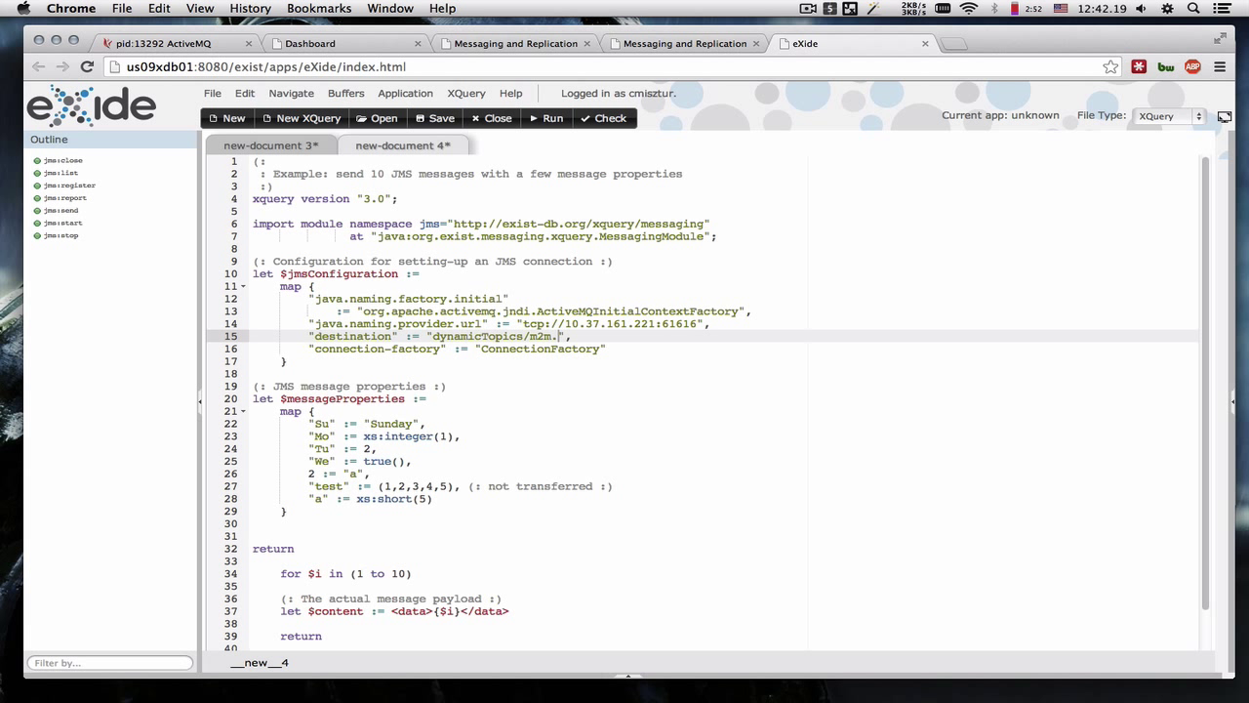
pyautogui.write('device.arduino.an')
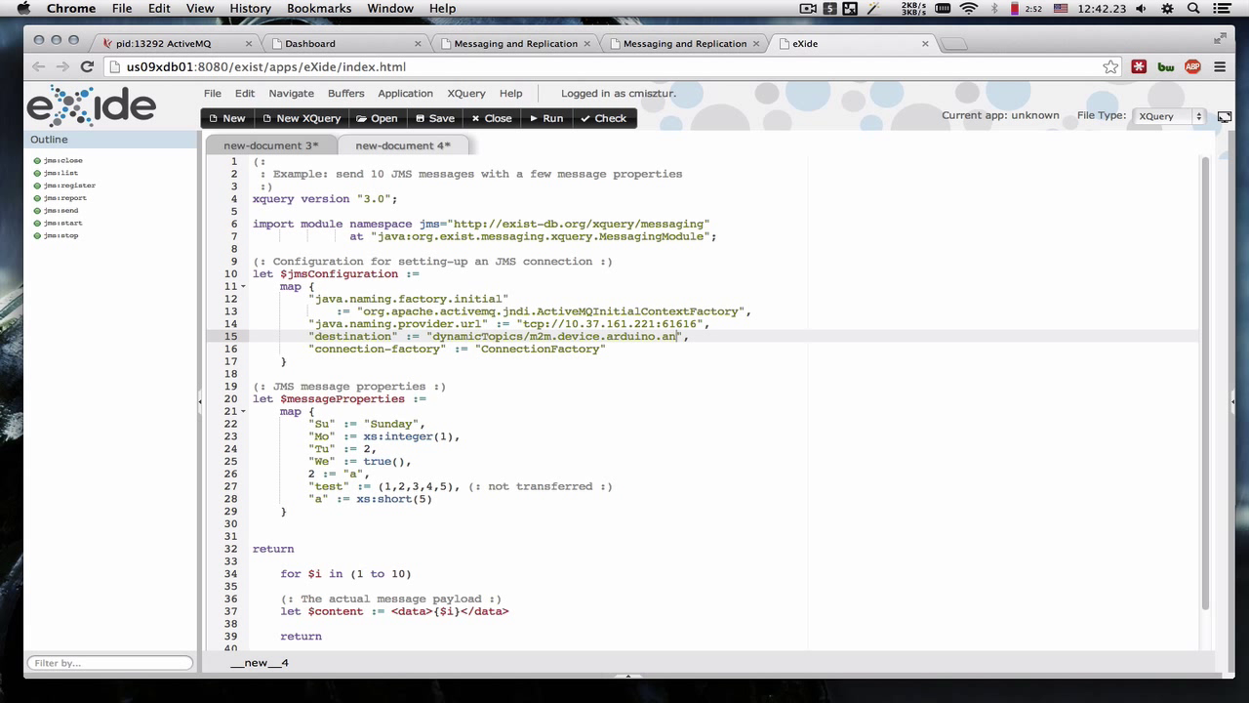
pyautogui.write('/')
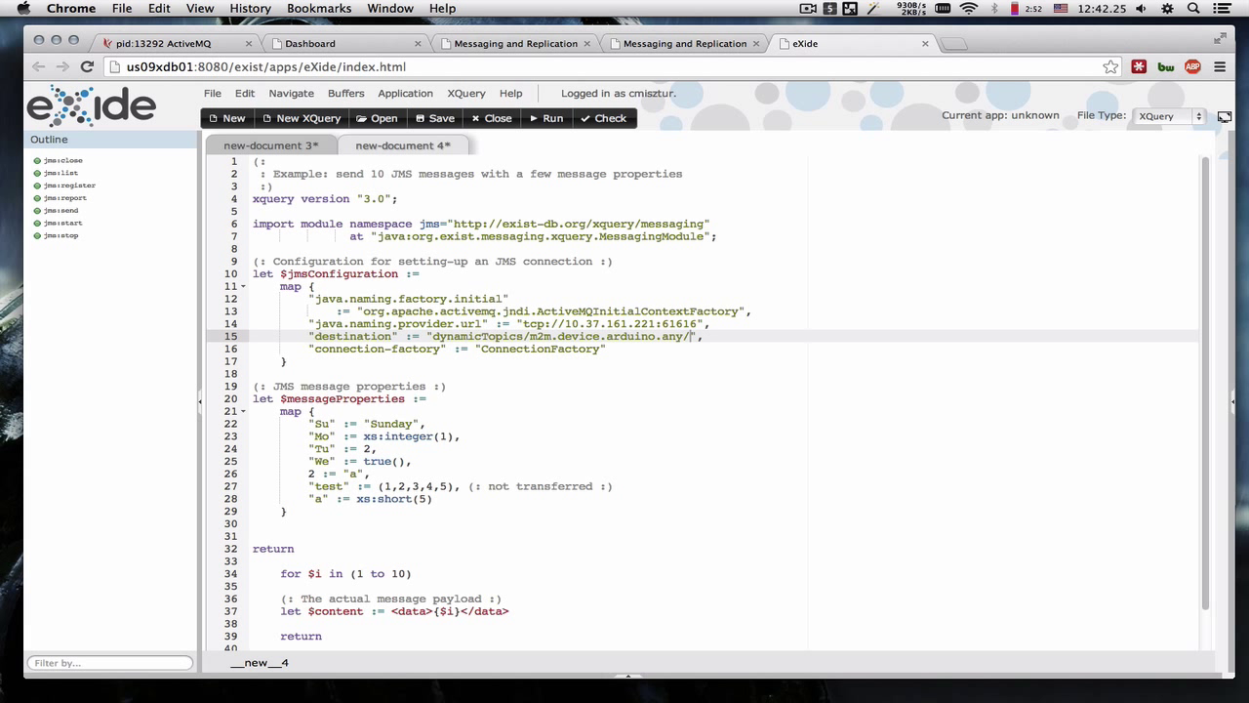
pyautogui.write('hello')
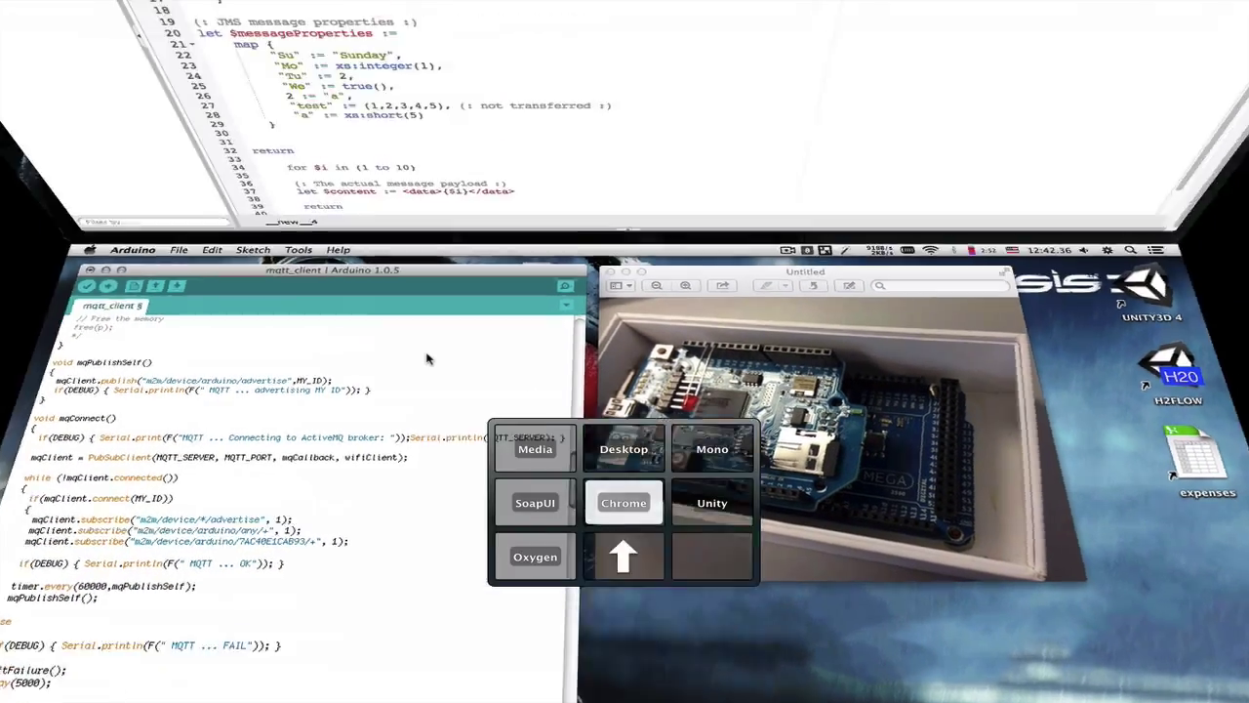
# Add "exist.document.compression" := "NONE" to the properties and reduce the loop to (1 to 1).
pyautogui.click(624, 503)
pyautogui.write(' ,')
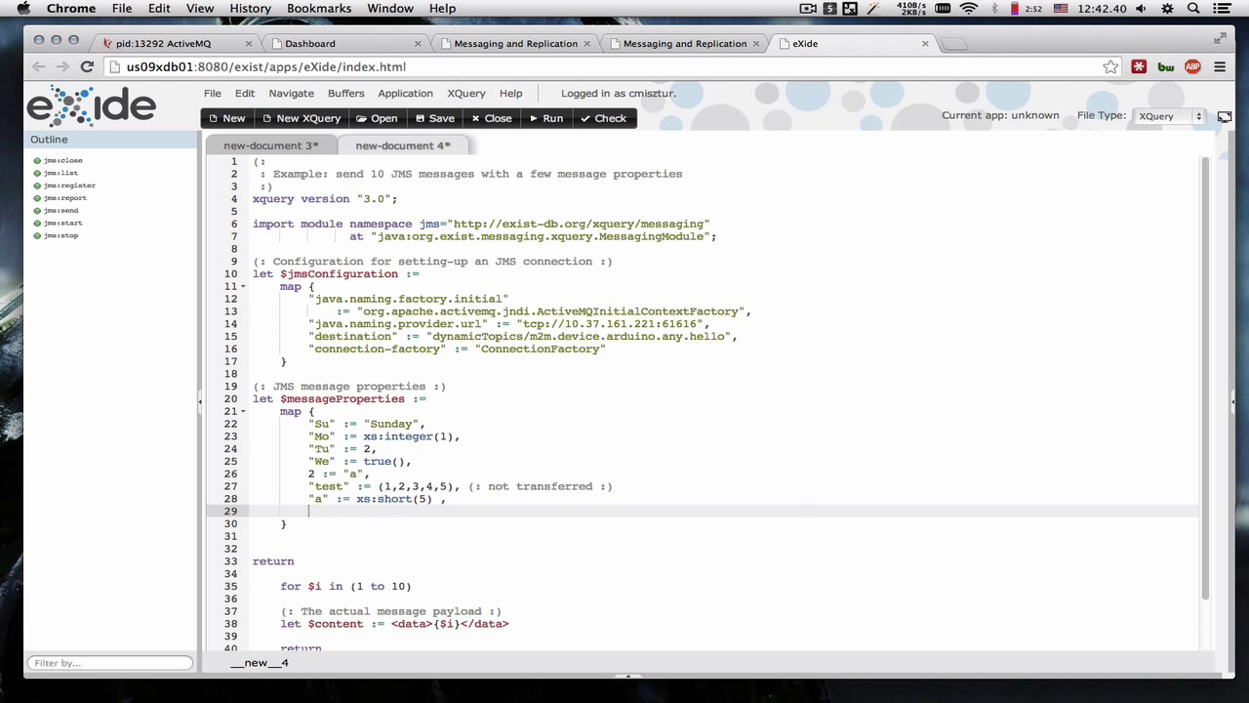
pyautogui.write('"')
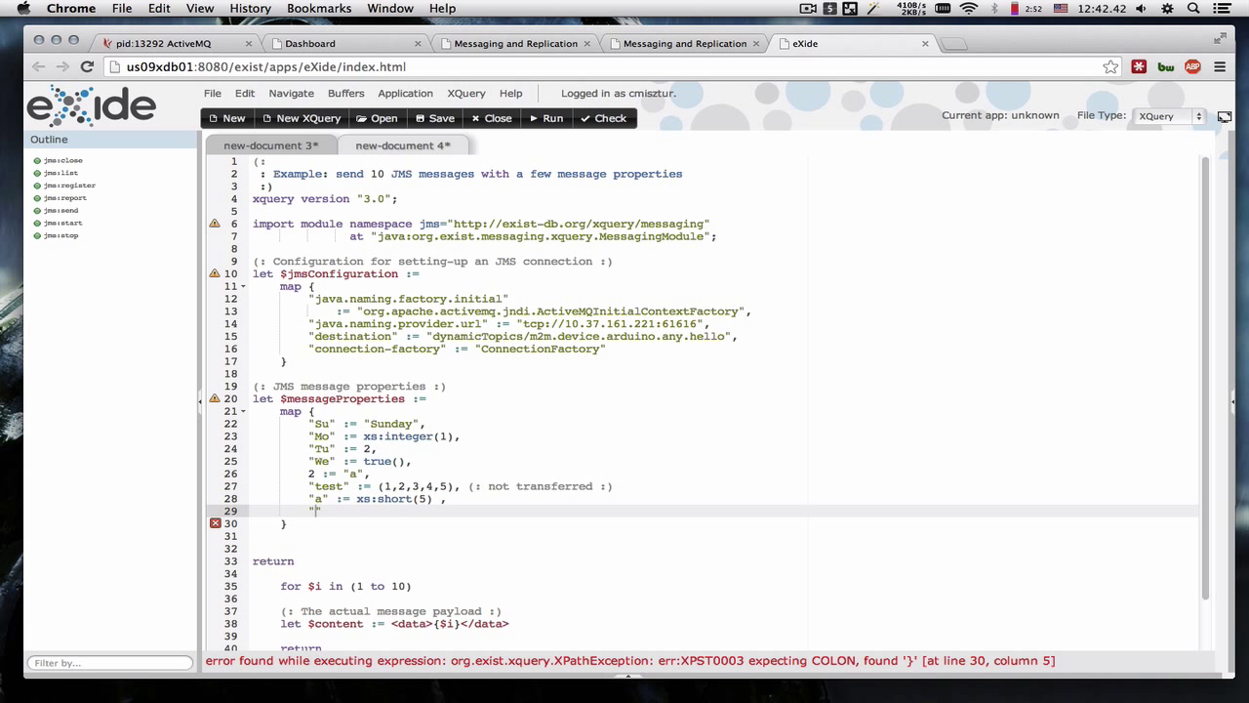
pyautogui.write('exist.document.compression')
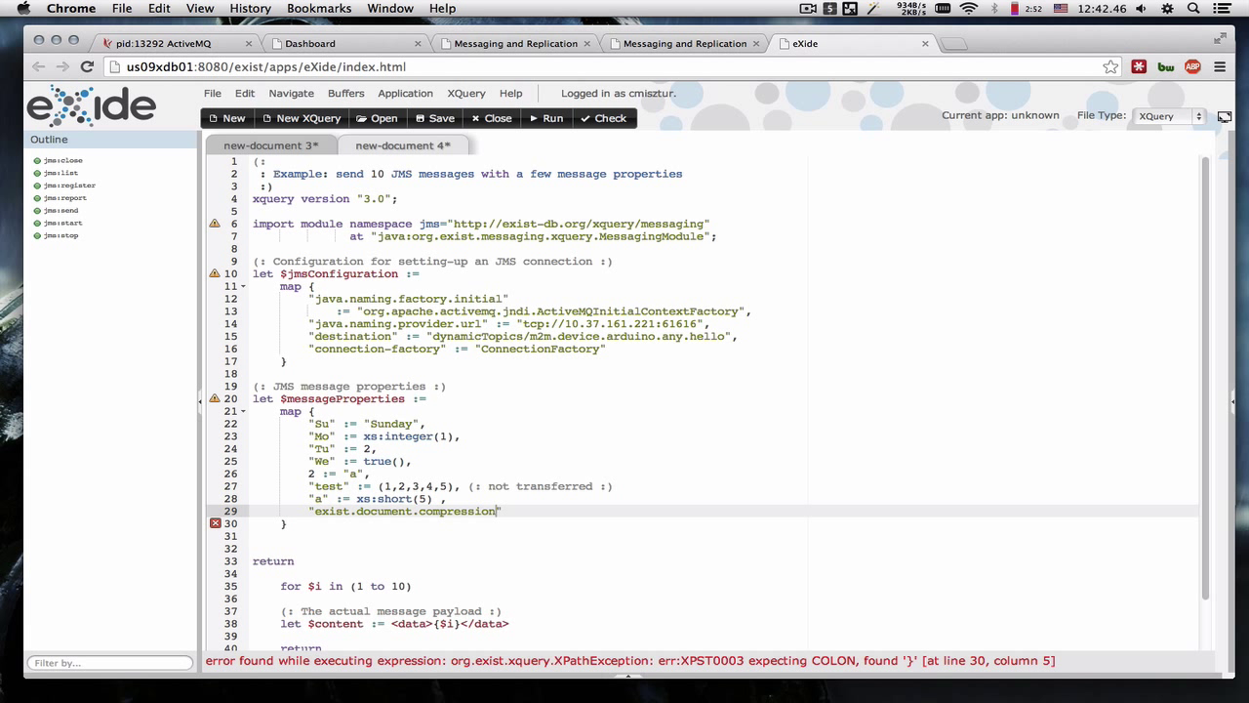
pyautogui.write(':= "NONE"')
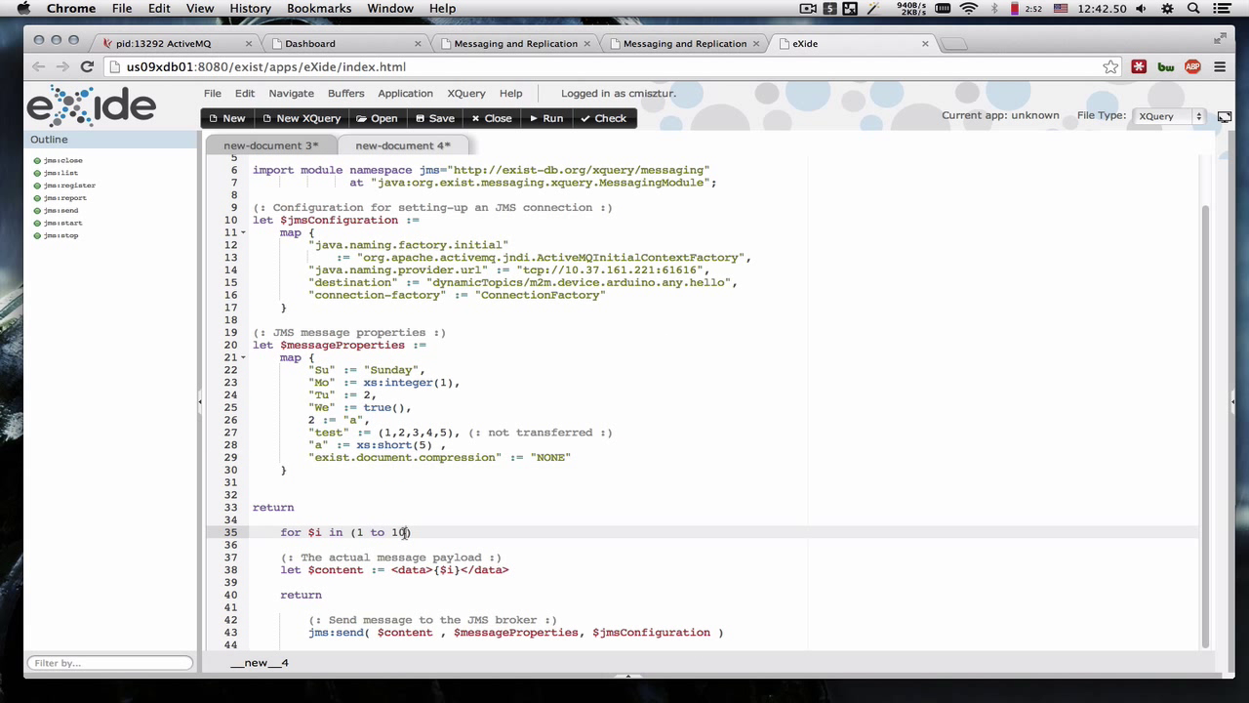
pyautogui.press('Backspace')
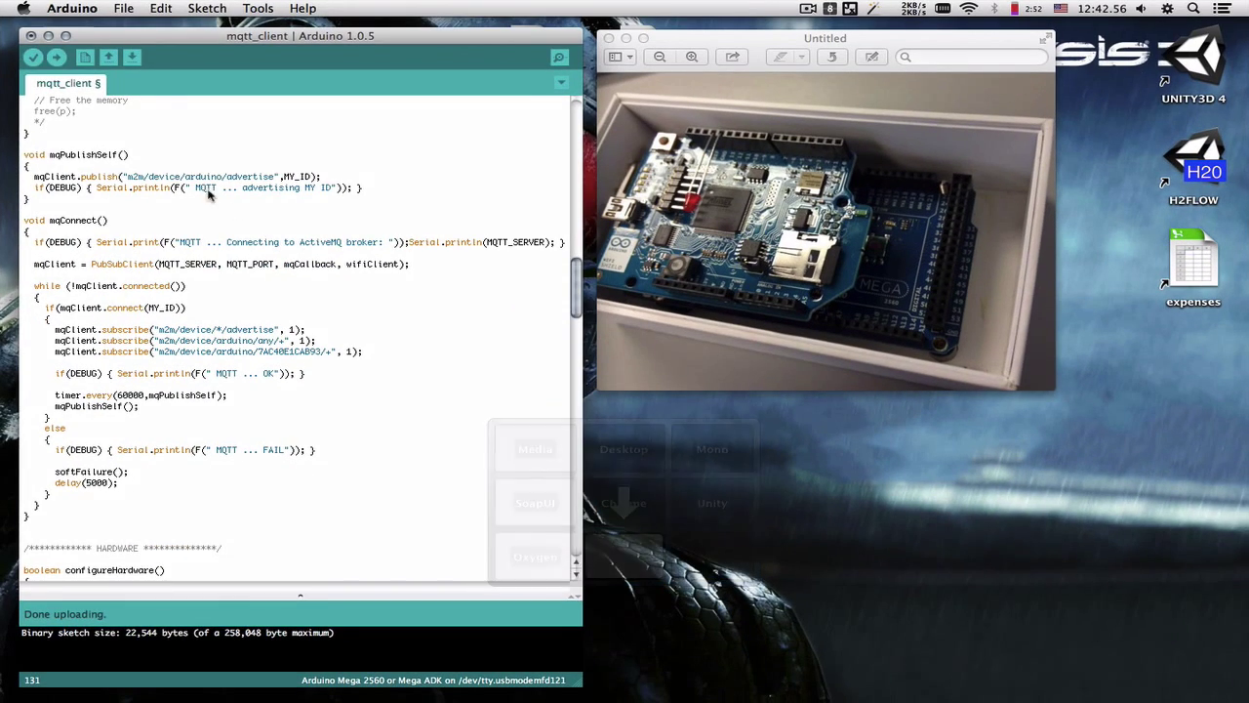
# Bring up the Arduino IDE and start the serial monitor for the board.
pyautogui.click(55, 57)
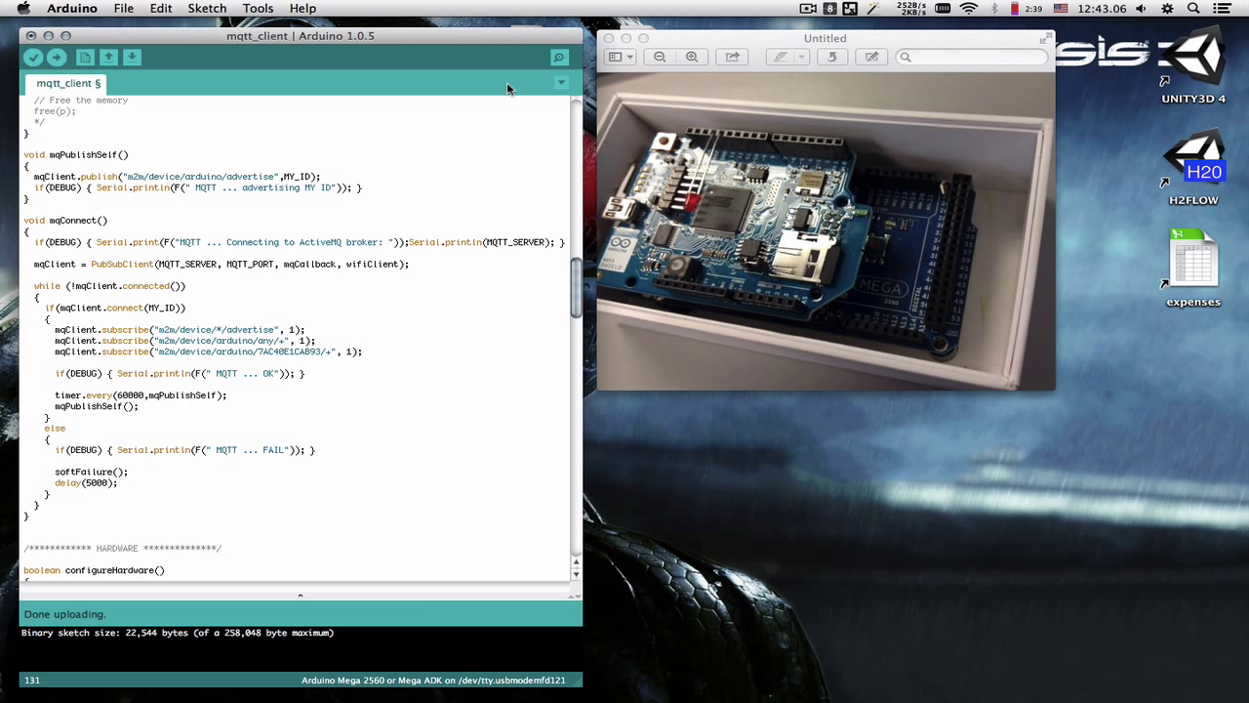
pyautogui.click(558, 56)
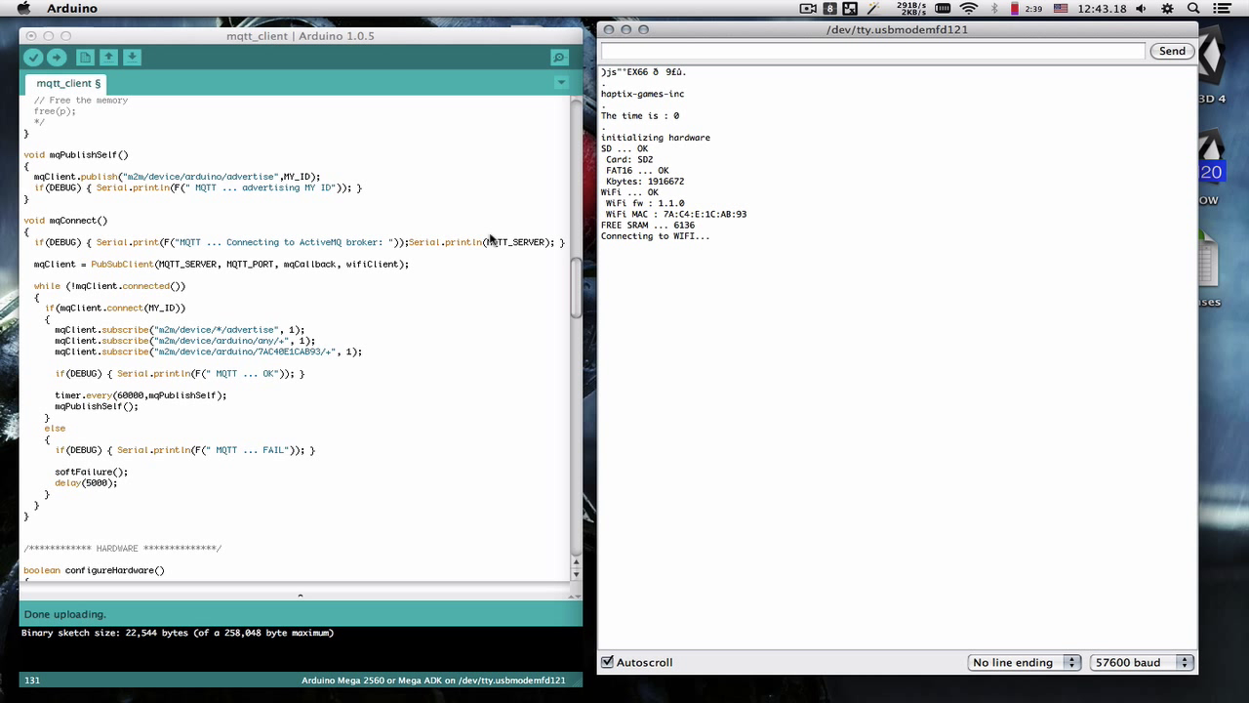
pyautogui.moveTo(396, 273)
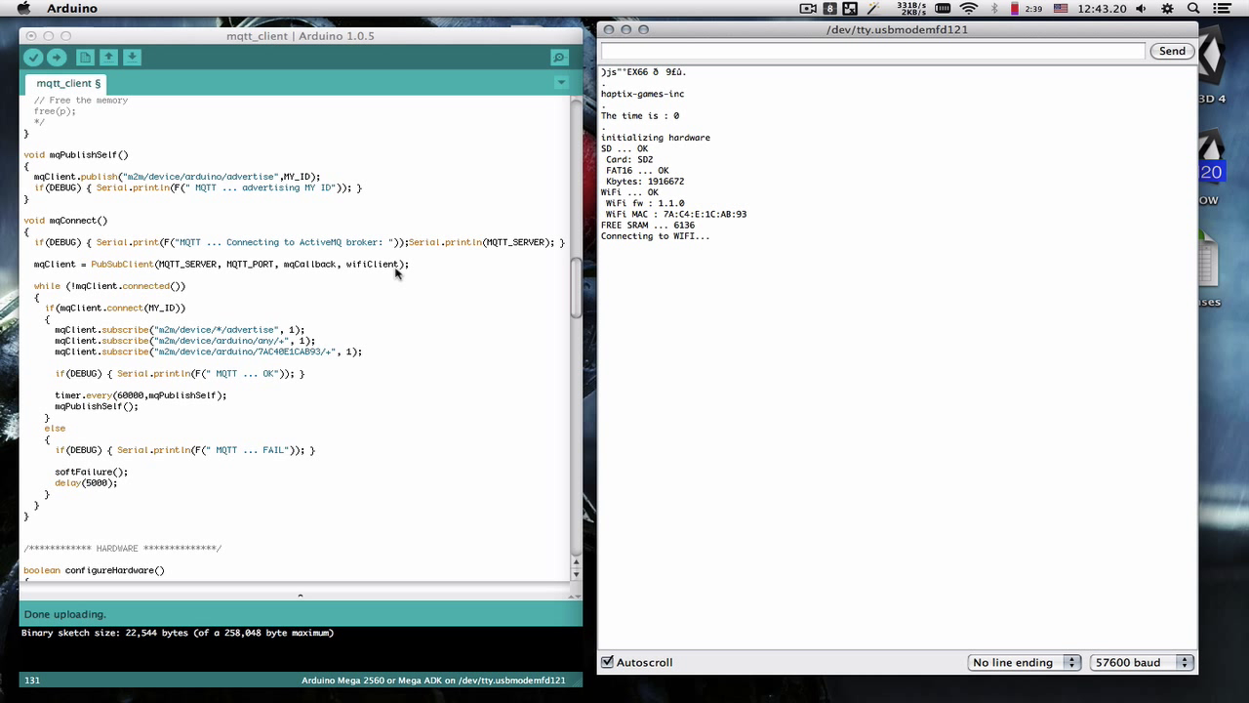
# Point out the payload and length parameters of the mqCallback handler.
pyautogui.scroll(3)
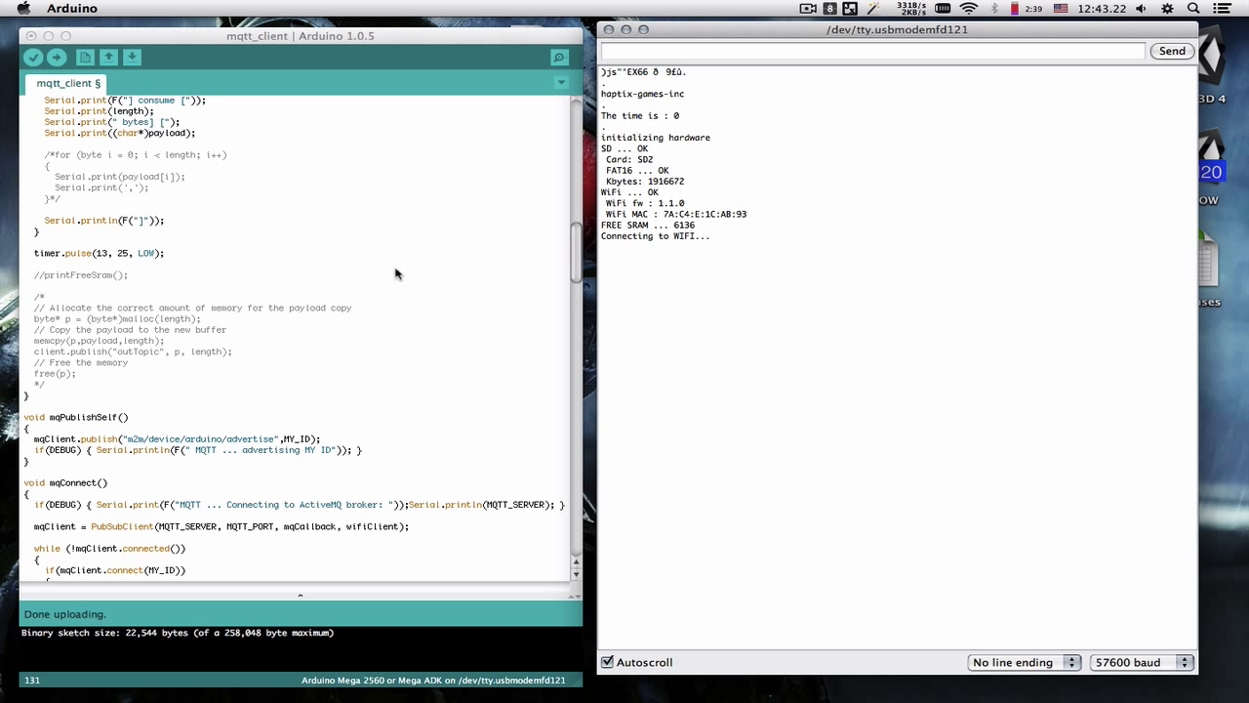
pyautogui.scroll(3)
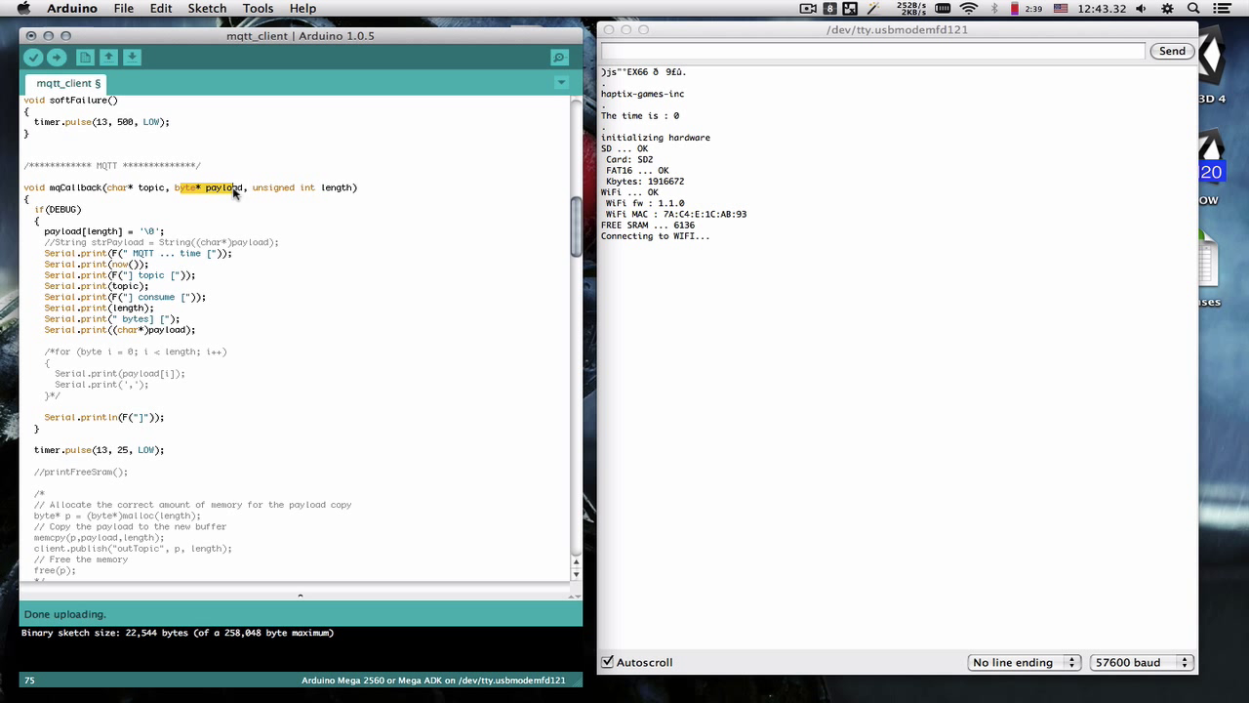
pyautogui.doubleClick(274, 188)
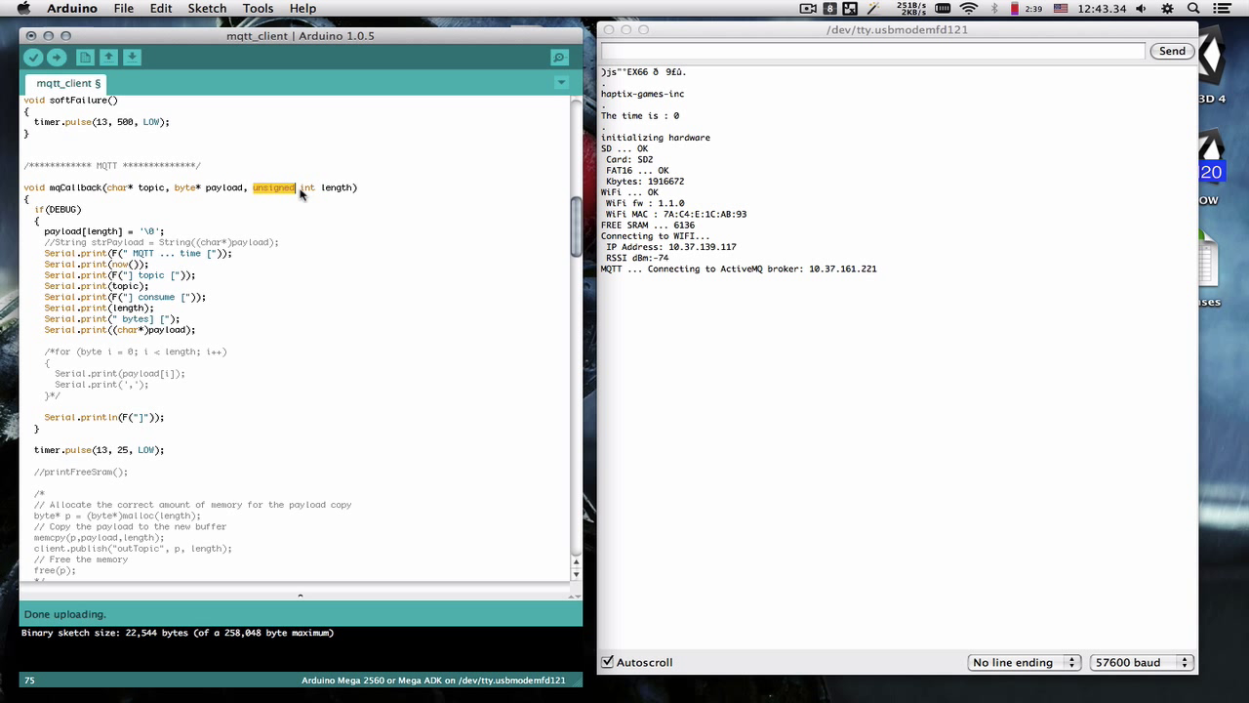
pyautogui.moveTo(274, 187); pyautogui.dragTo(351, 187)
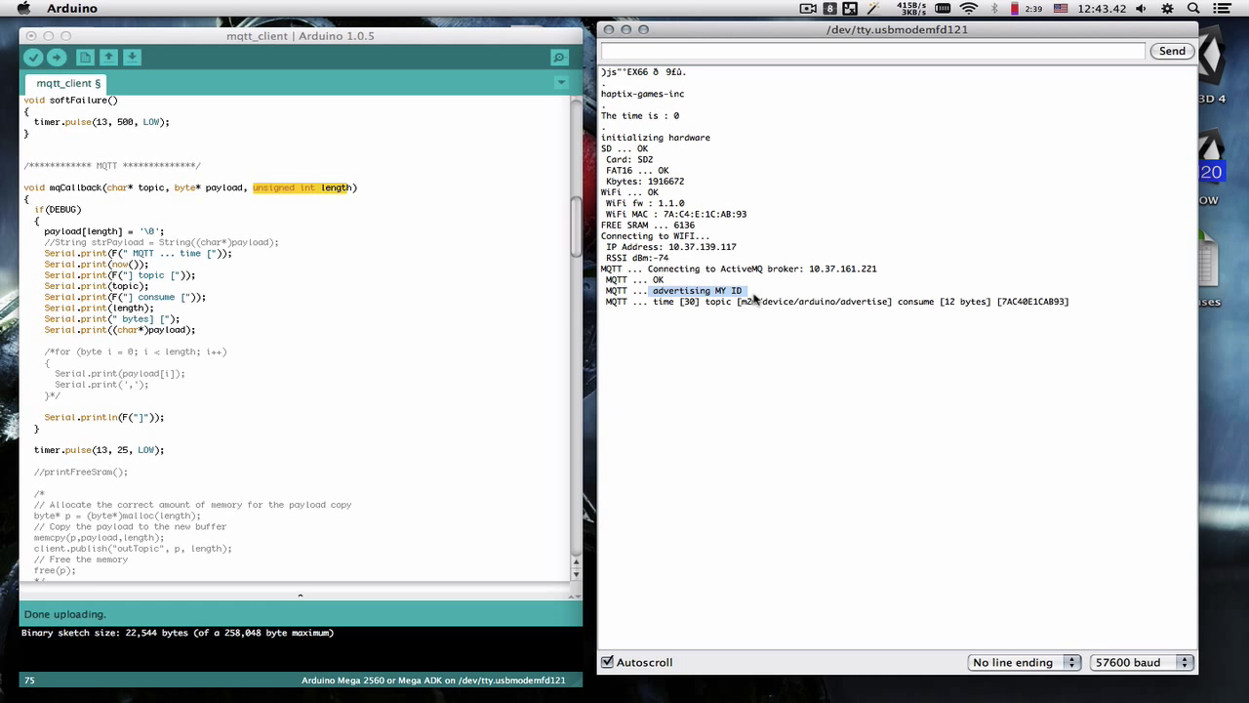
# Review the mqConnect subscribe lines while the serial monitor logs the broker connection, then return to Chrome.
pyautogui.scroll(-3)
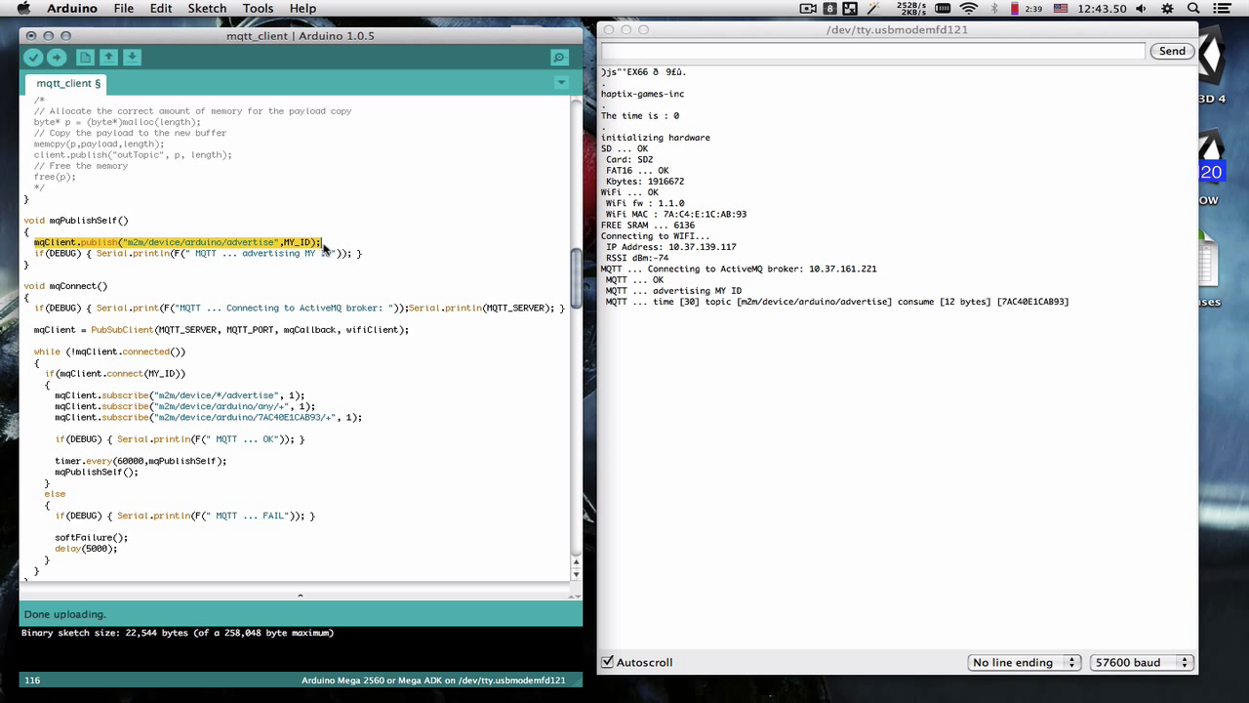
pyautogui.click(57, 406)
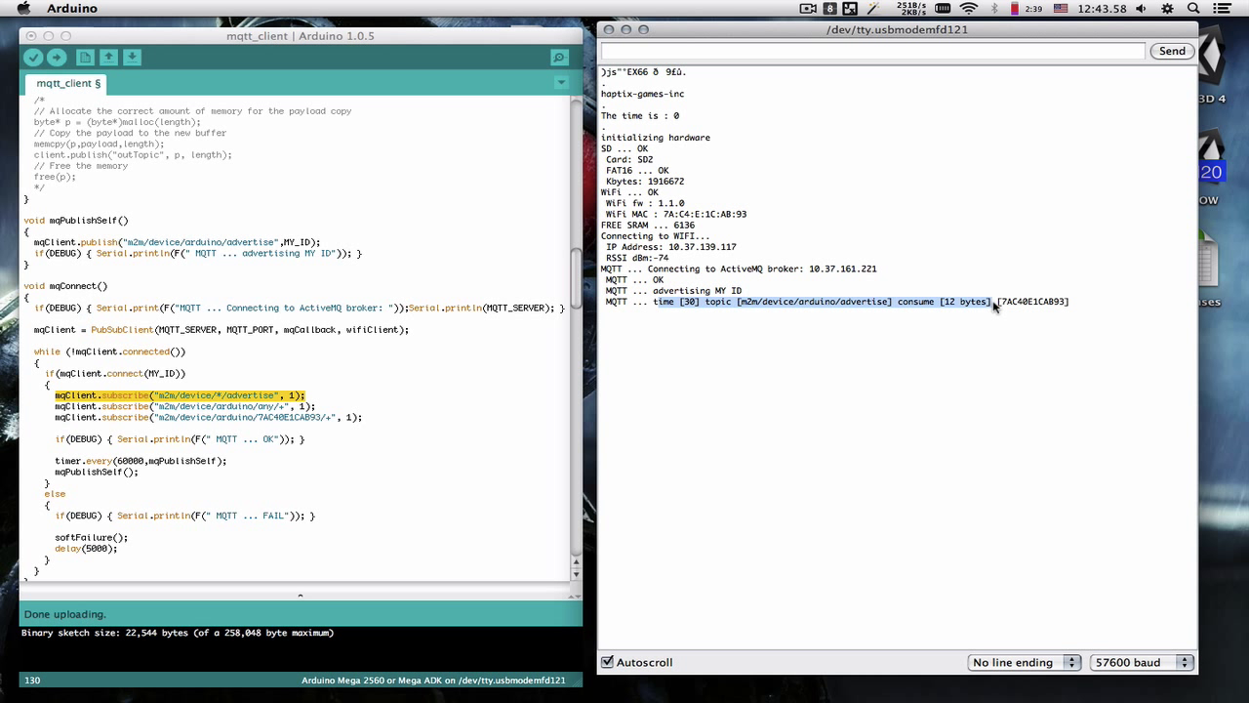
pyautogui.click(326, 400)
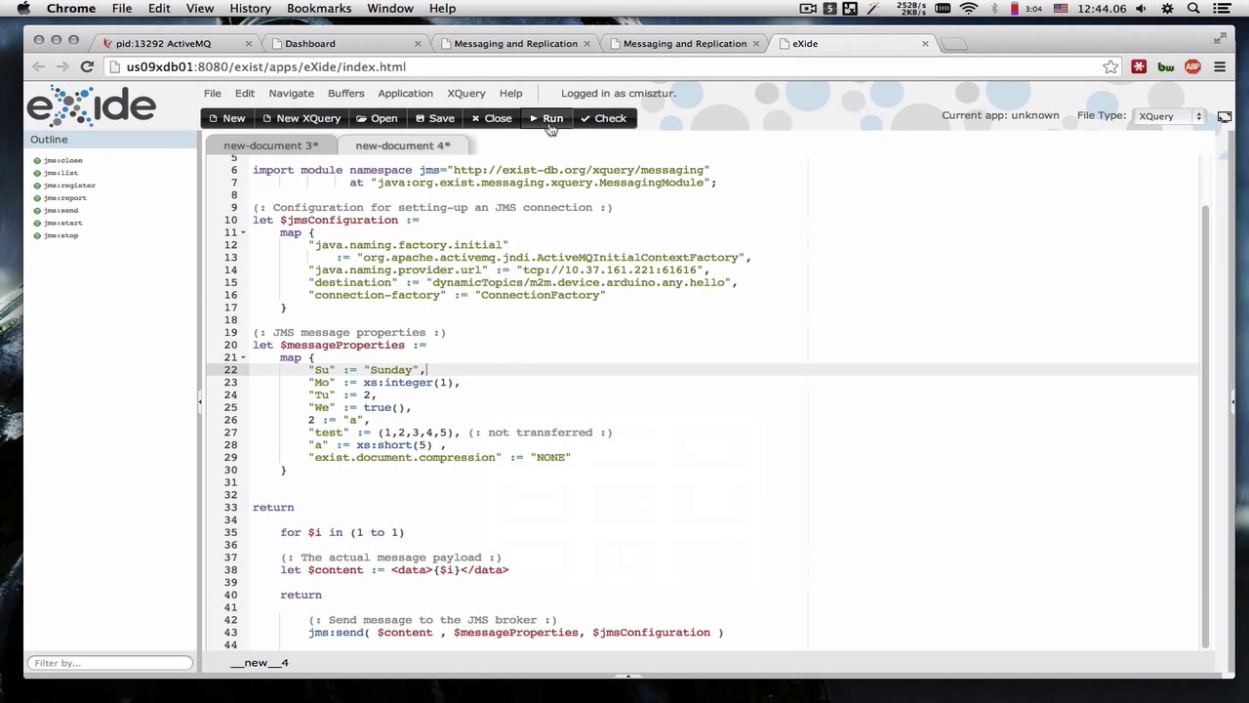
# Run the JMS script, confirm the serial monitor logs the hello message, and pick out the device ID.
pyautogui.click(552, 117)
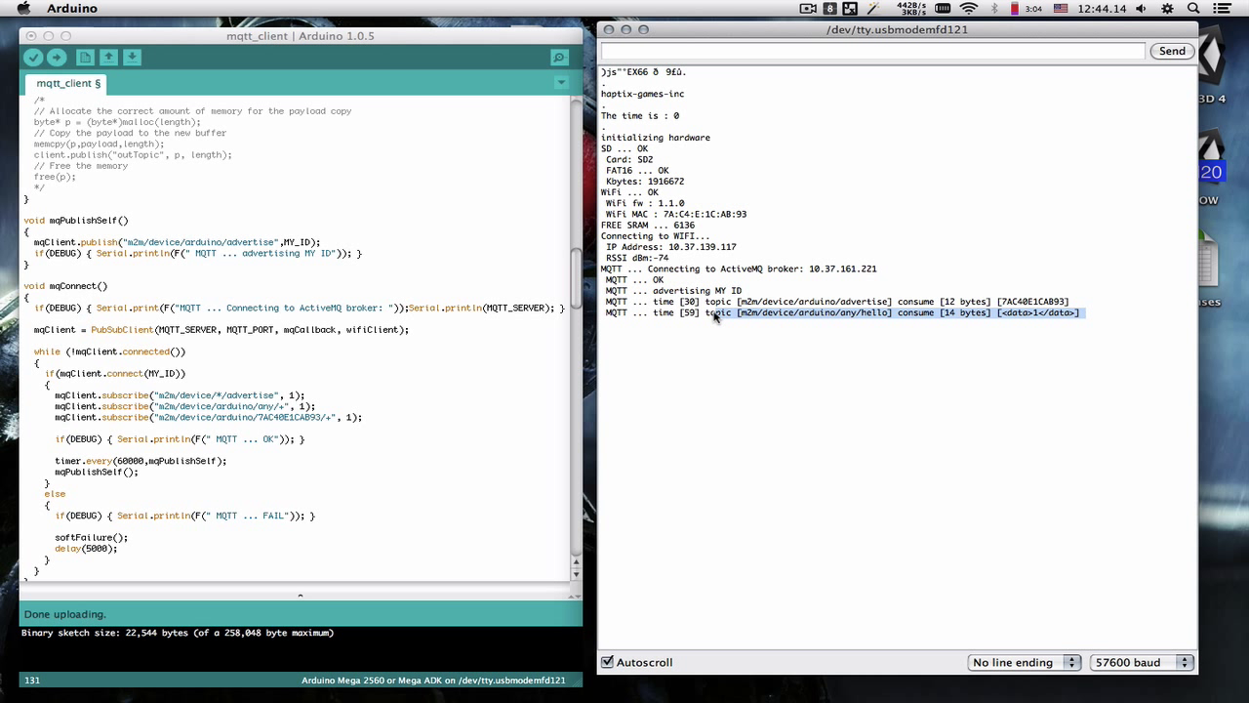
pyautogui.doubleClick(285, 418)
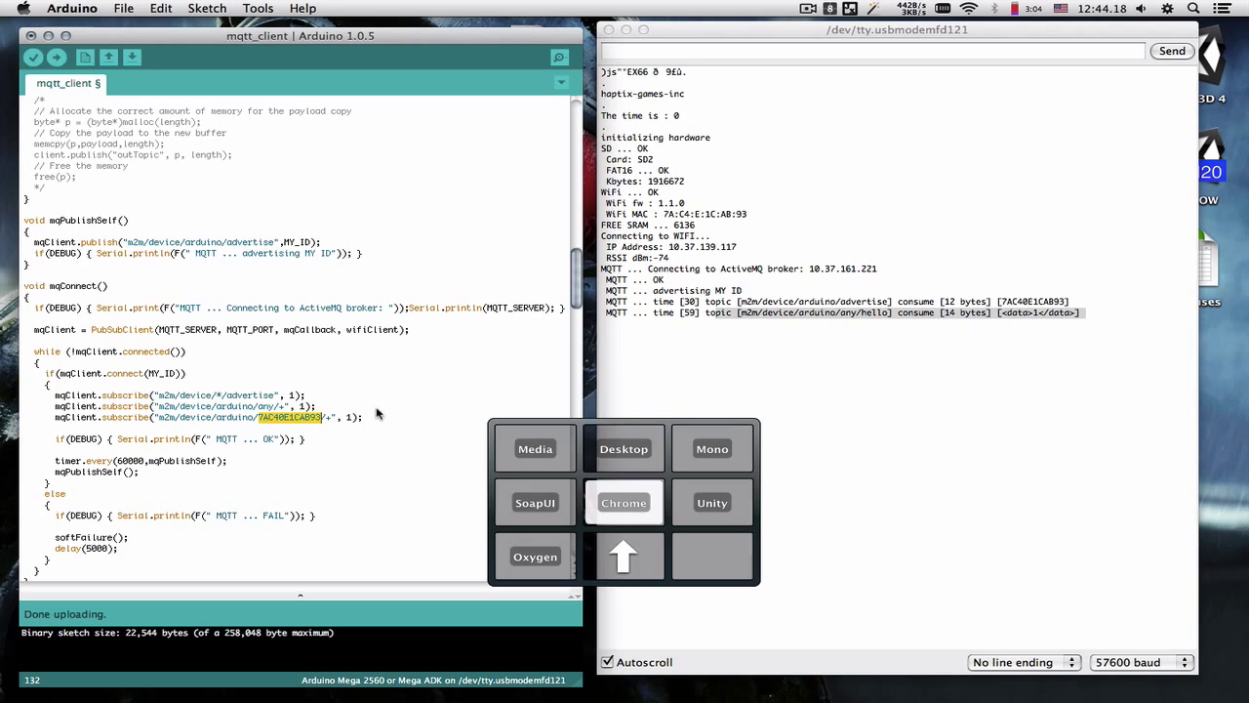
pyautogui.click(624, 501)
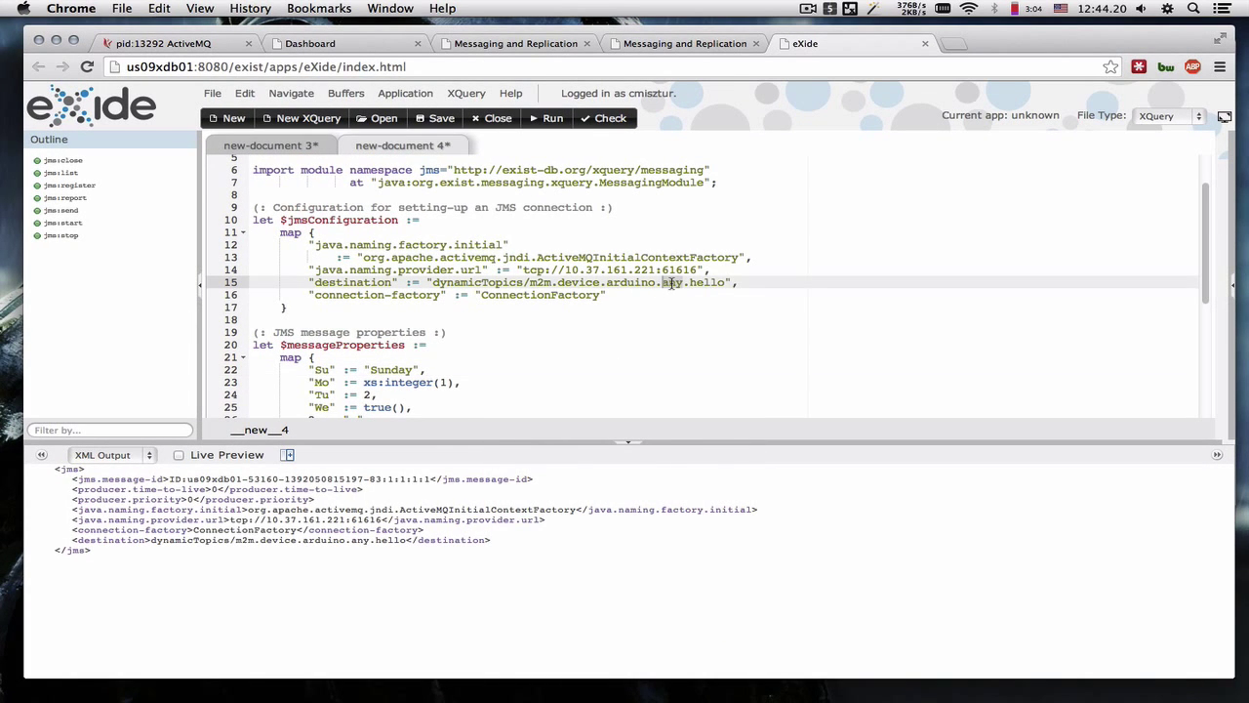
# Address the destination to device 7AC40E1CAB93 and raise the loop to (1 to 1000).
pyautogui.write('7AC40E1CAB93')
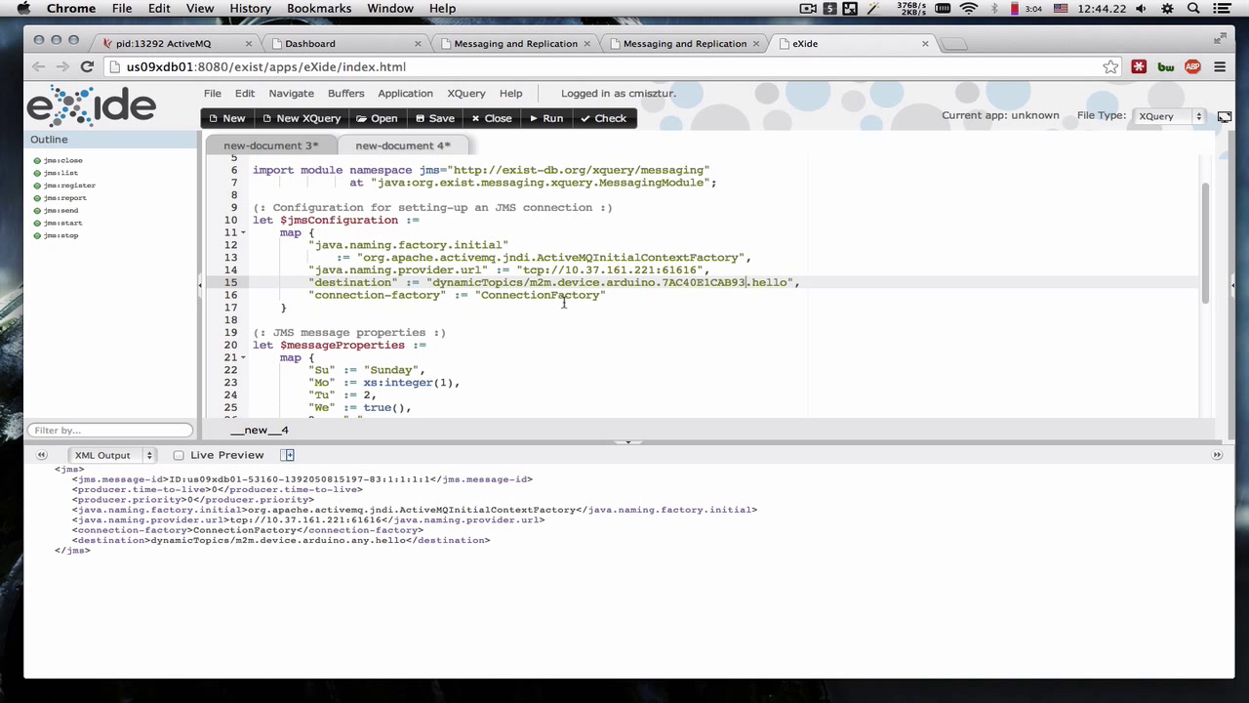
pyautogui.scroll(-3)
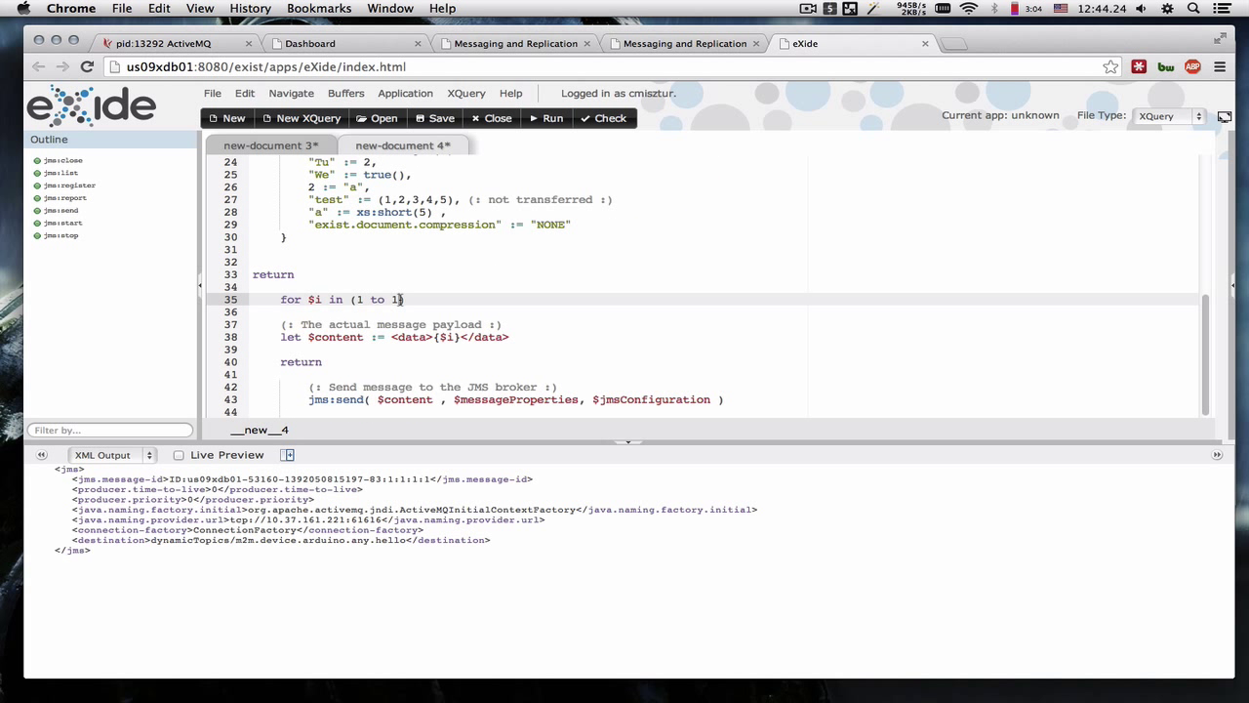
pyautogui.write('000')
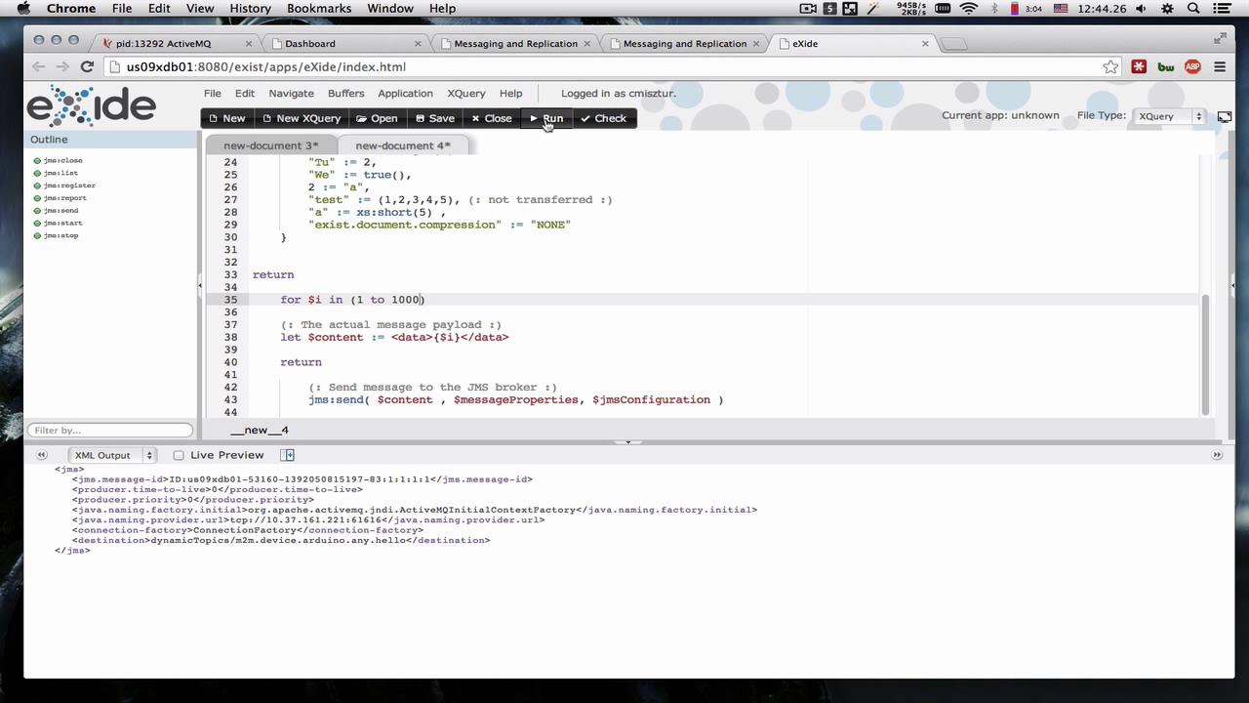